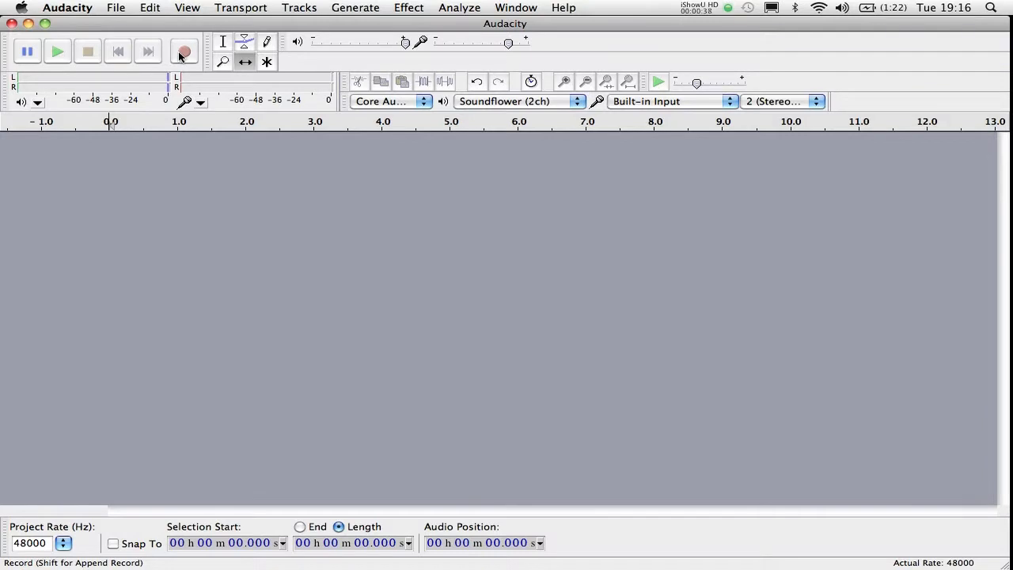
pyautogui.moveTo(185, 51)
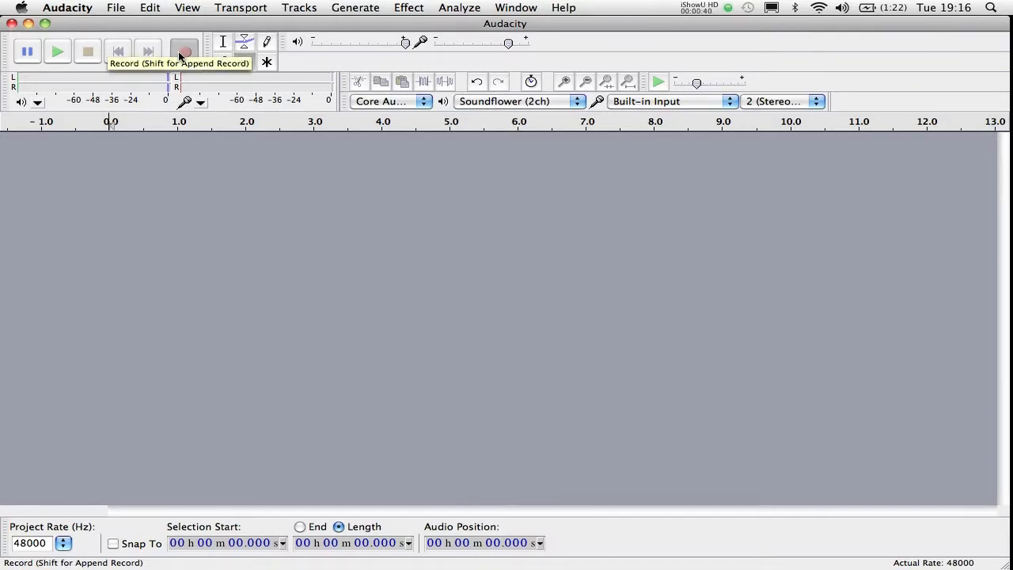
# Start recording to capture about three seconds of spoken phrase on a new stereo track
pyautogui.click(184, 50)
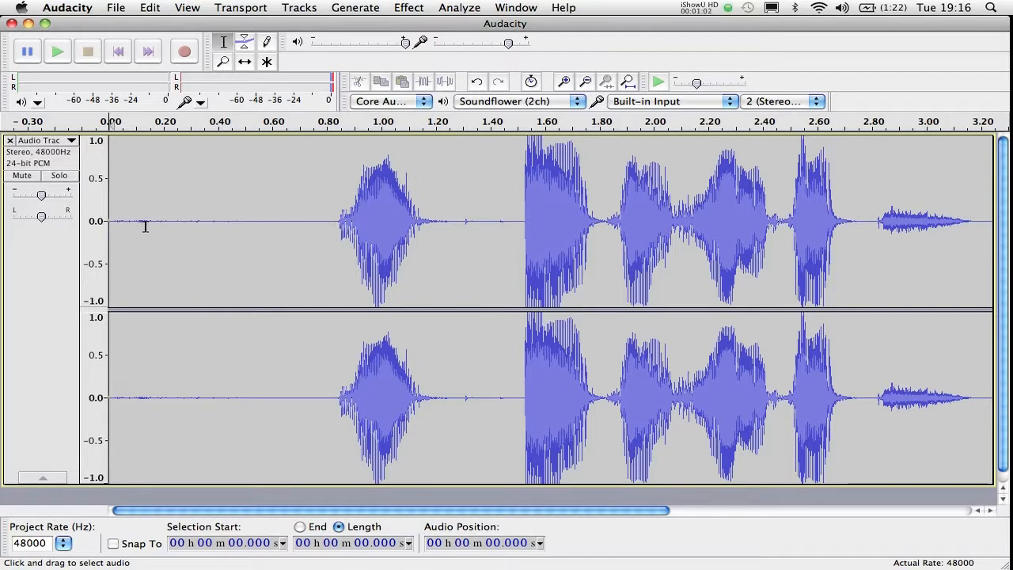
pyautogui.moveTo(617, 159)
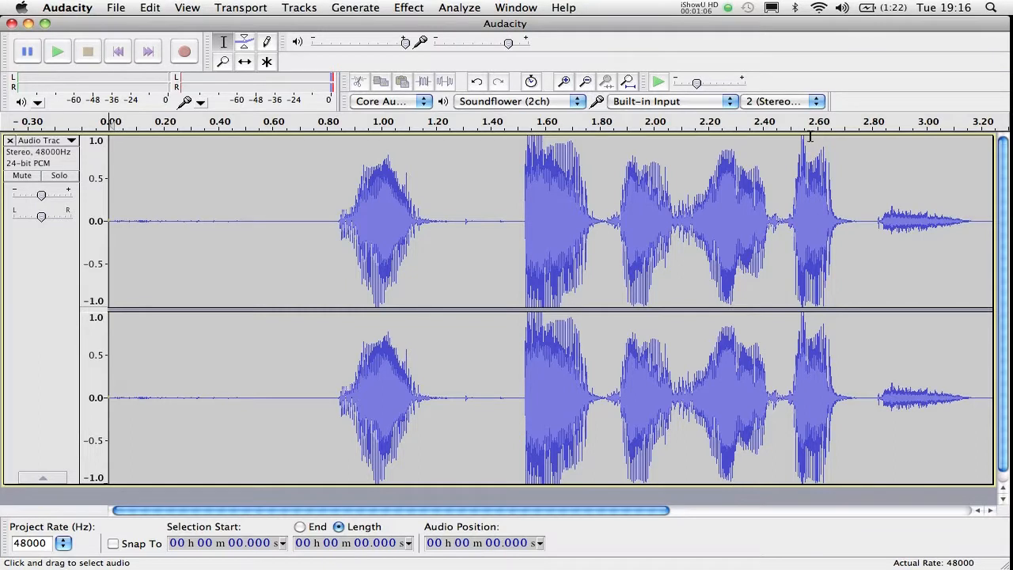
pyautogui.moveTo(354, 208)
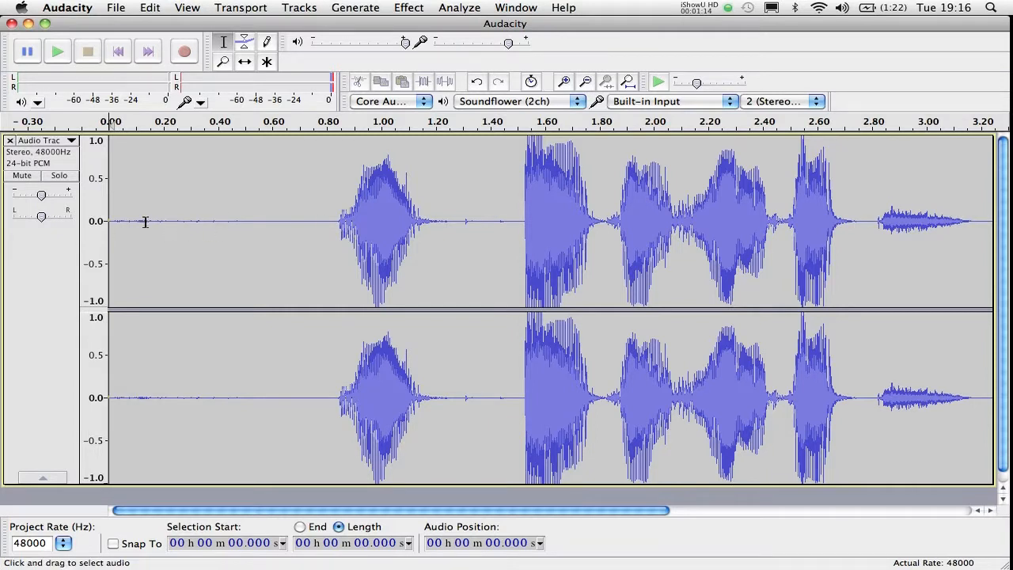
pyautogui.moveTo(164, 225)
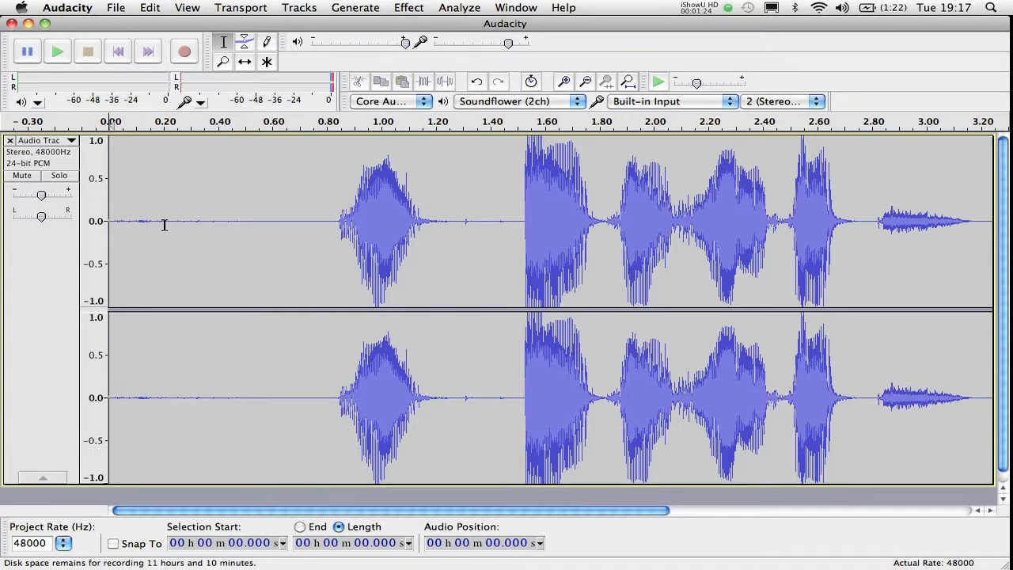
pyautogui.moveTo(641, 311)
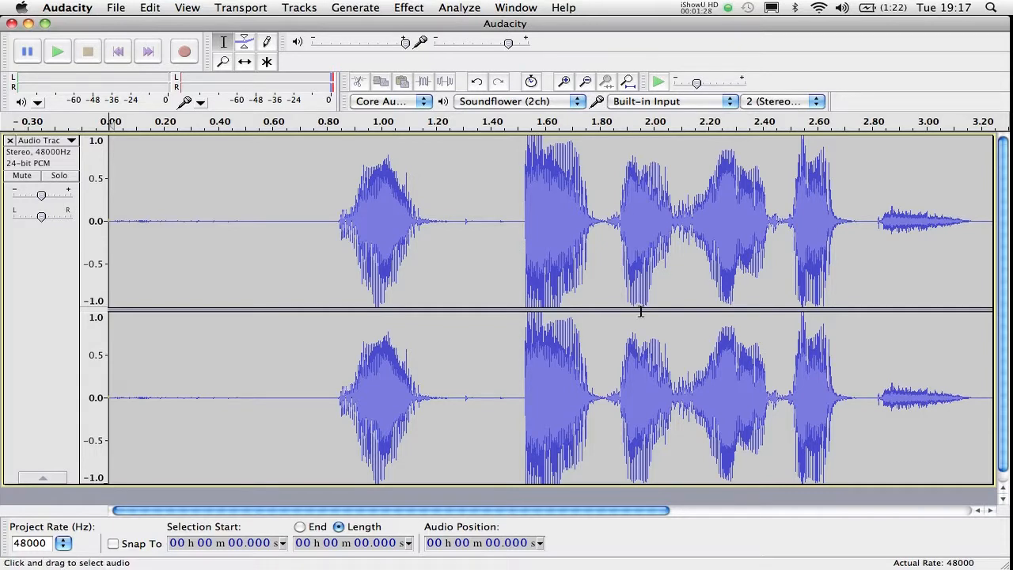
pyautogui.moveTo(968, 222)
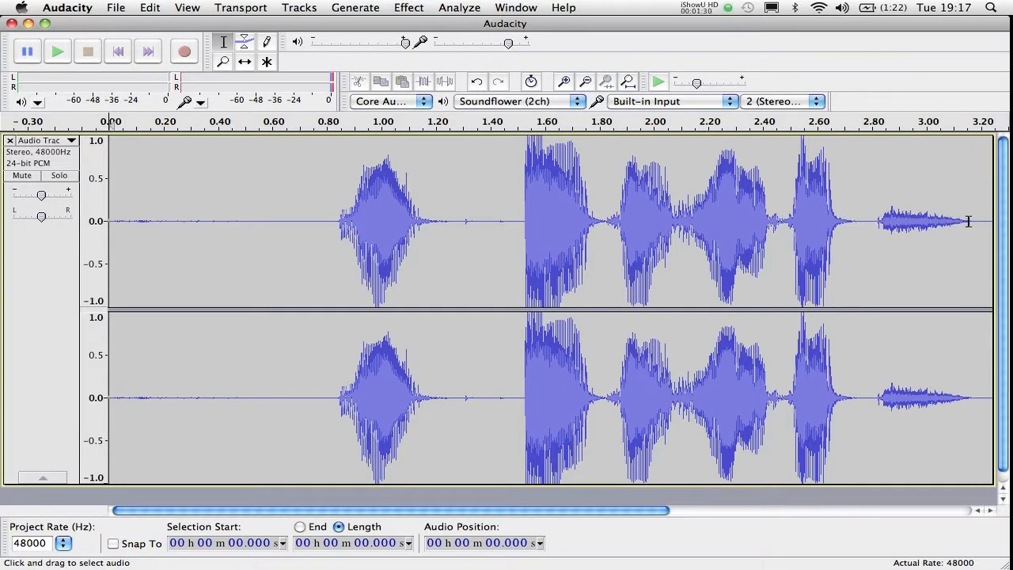
pyautogui.moveTo(155, 216)
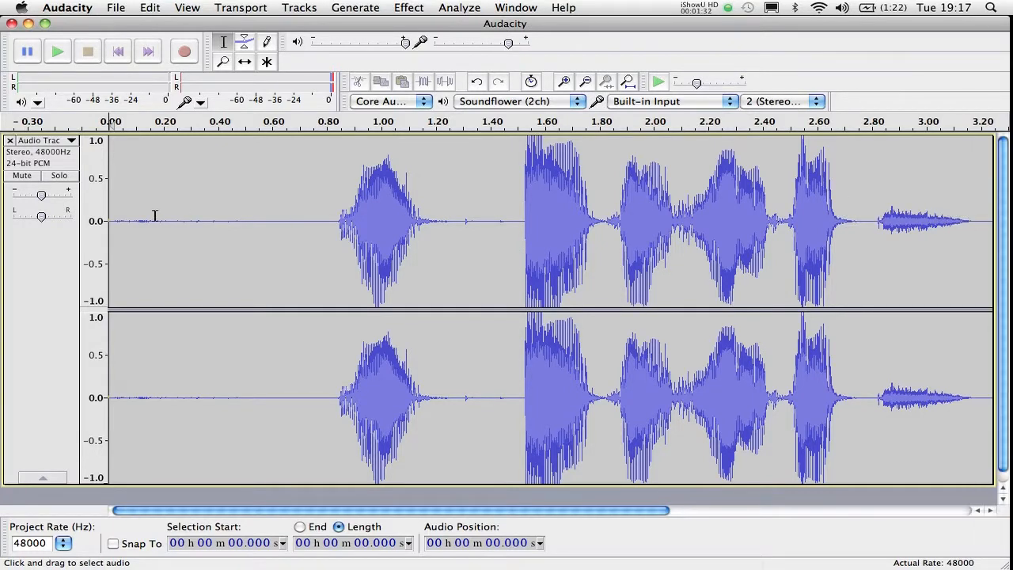
pyautogui.moveTo(336, 220)
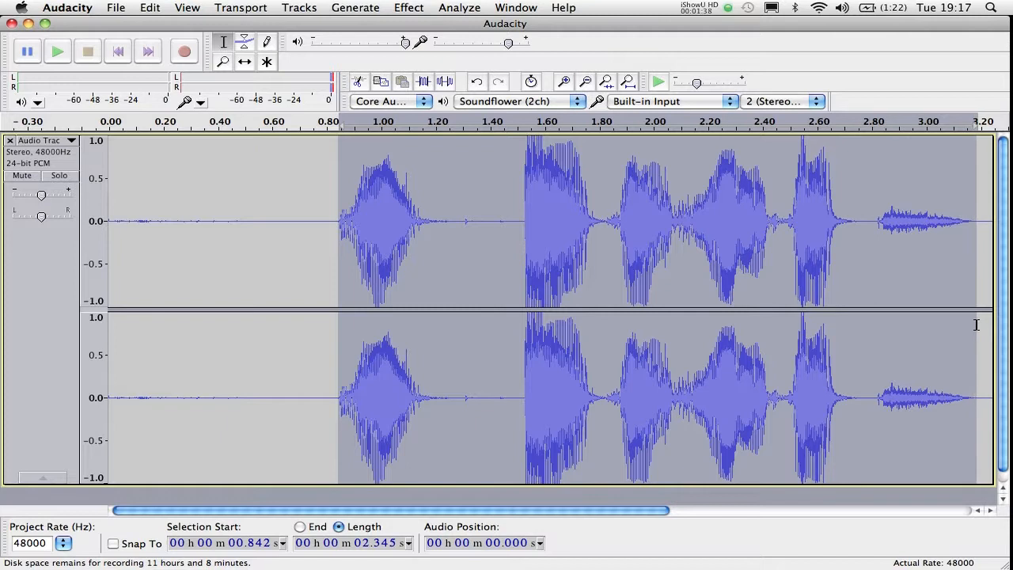
pyautogui.moveTo(970, 326)
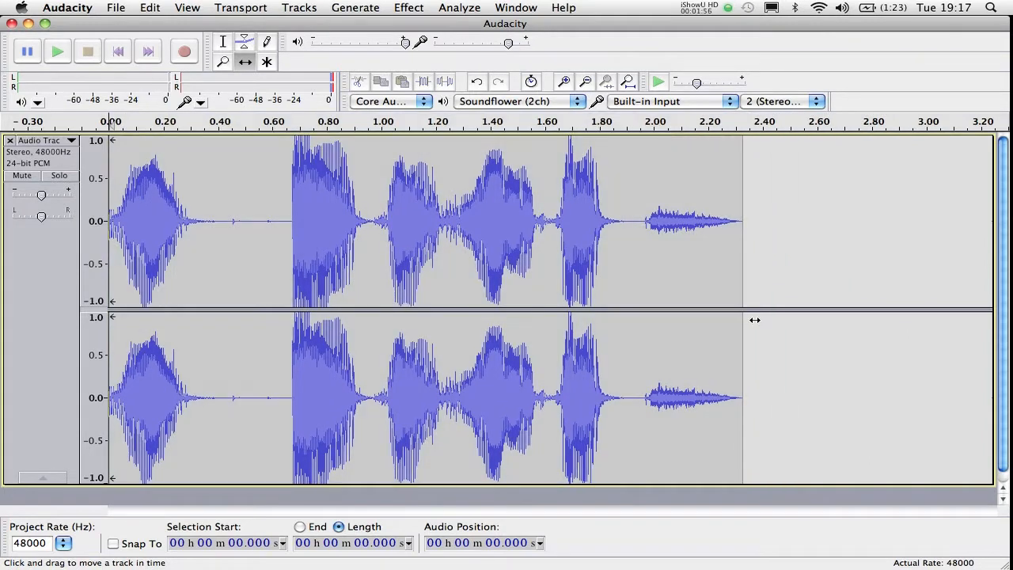
# Play back the trimmed 2.3-second phrase, then stop playback
pyautogui.click(57, 50)
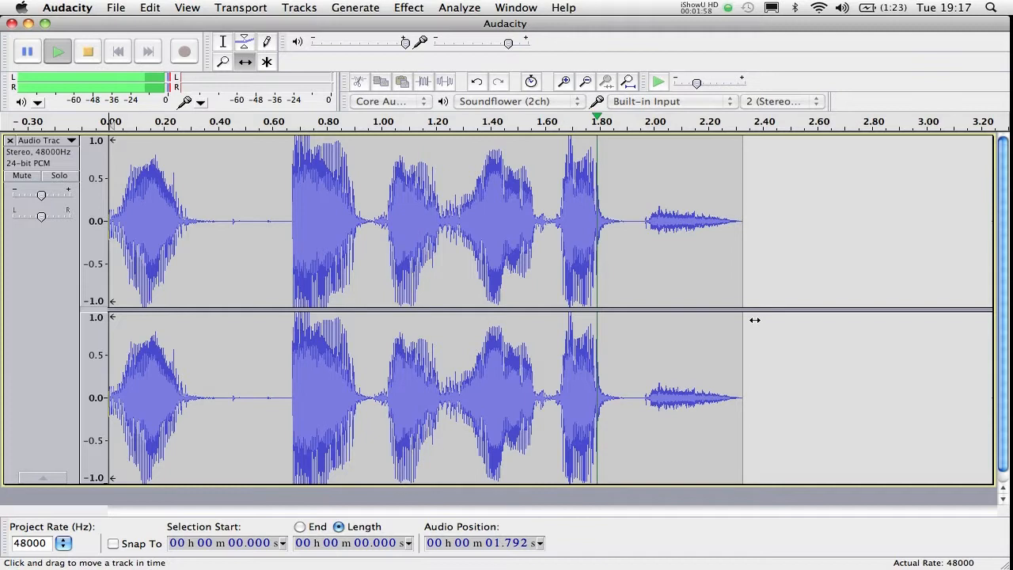
pyautogui.click(87, 51)
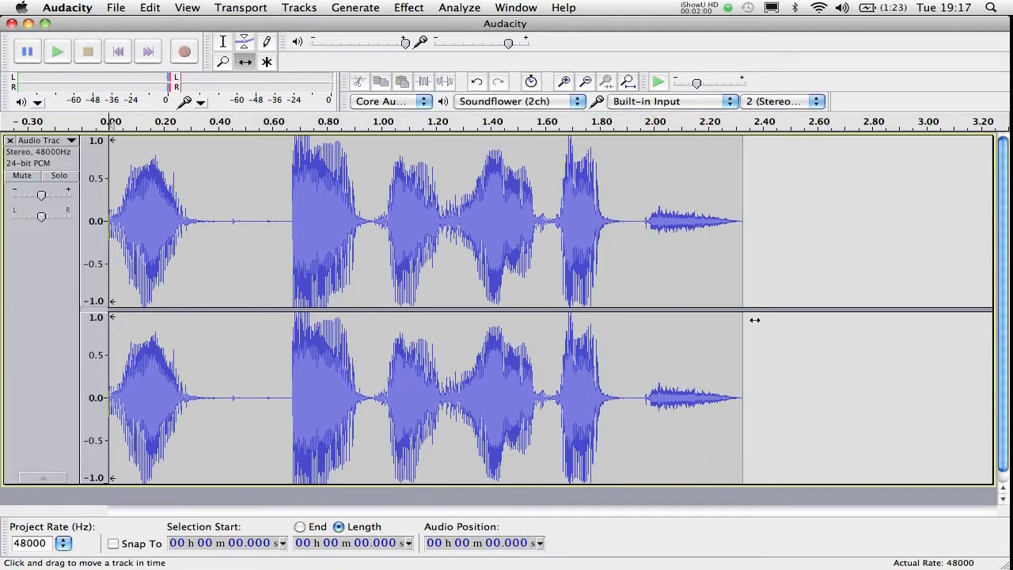
pyautogui.moveTo(537, 189)
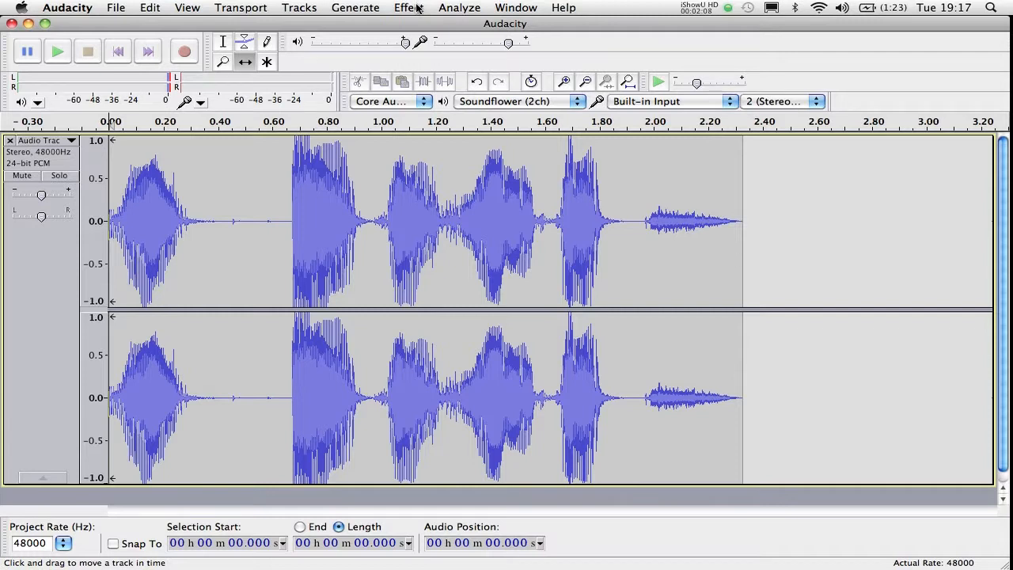
# Find Vocoder in the Effect menu and open its dialog for the whole clip
pyautogui.click(408, 7)
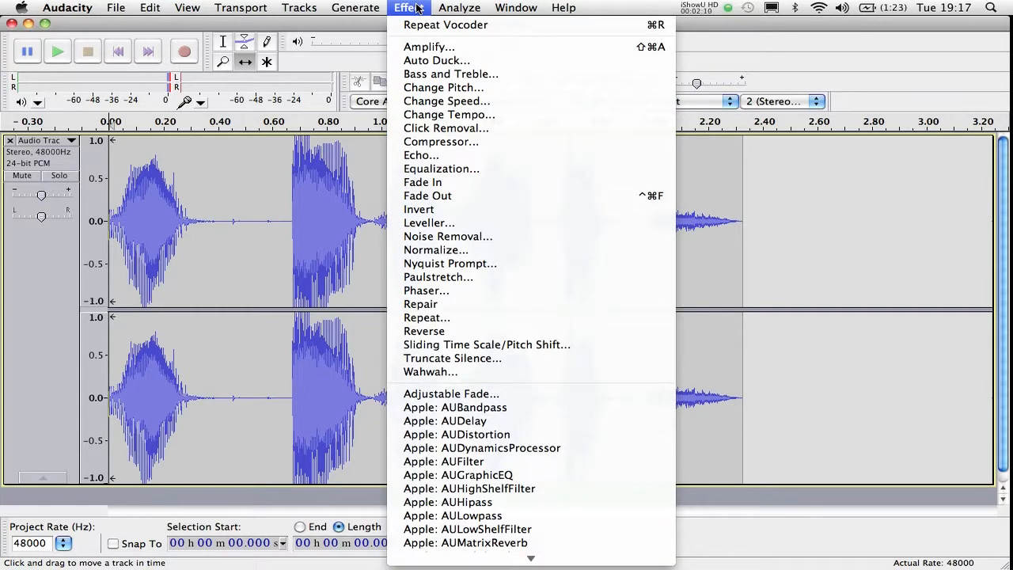
pyautogui.scroll(-3)
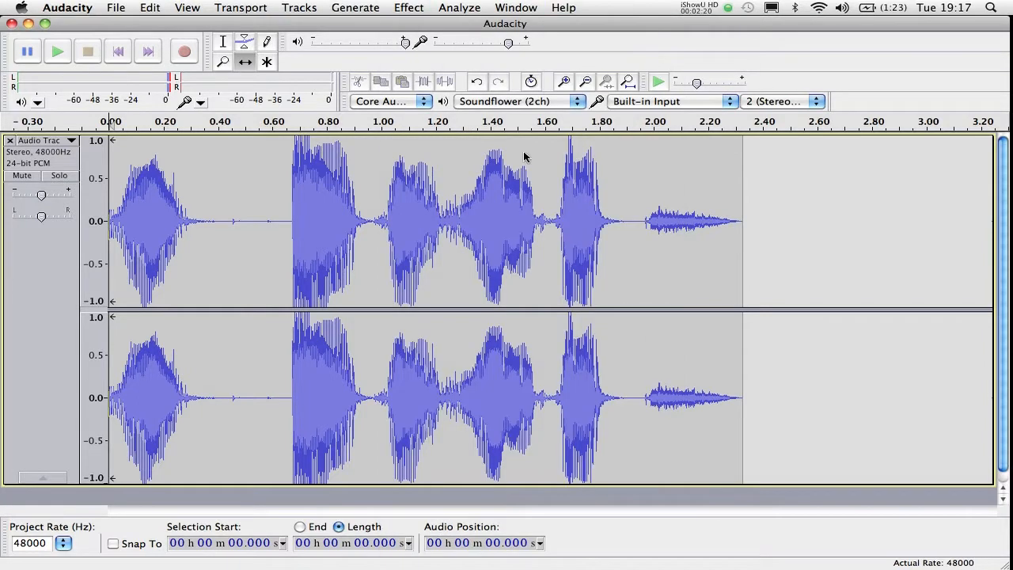
pyautogui.click(409, 7)
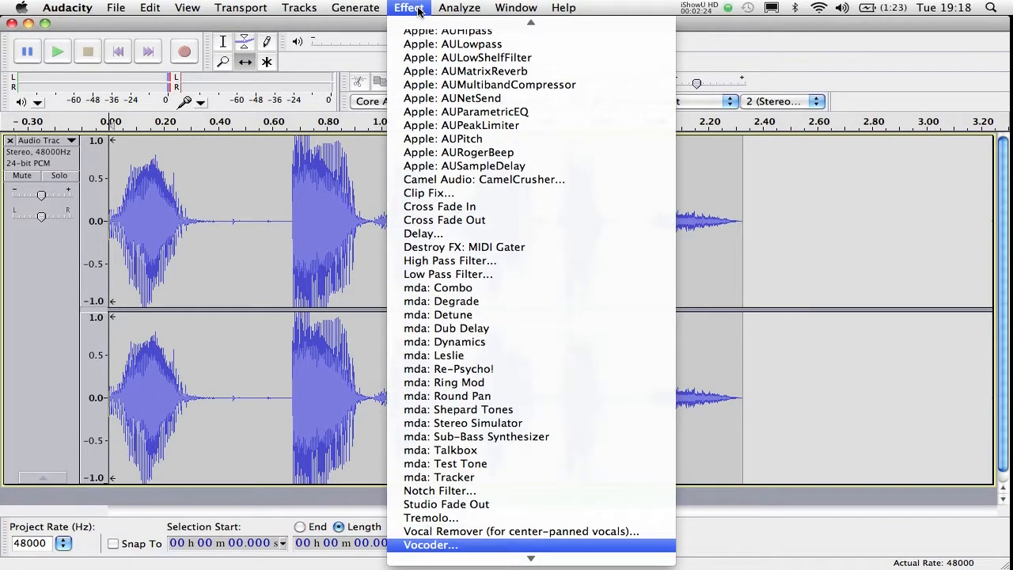
pyautogui.click(429, 545)
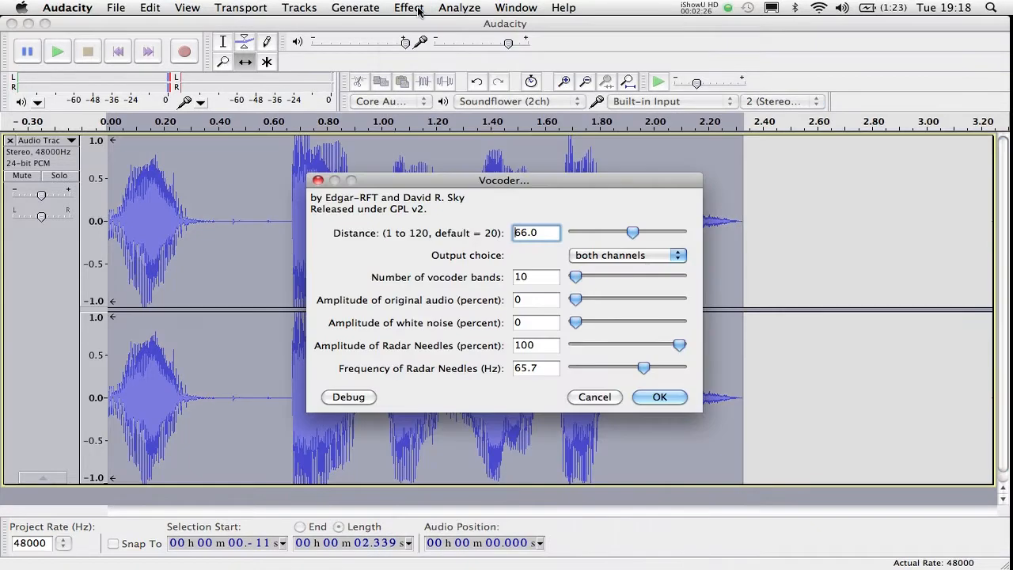
pyautogui.moveTo(697, 32)
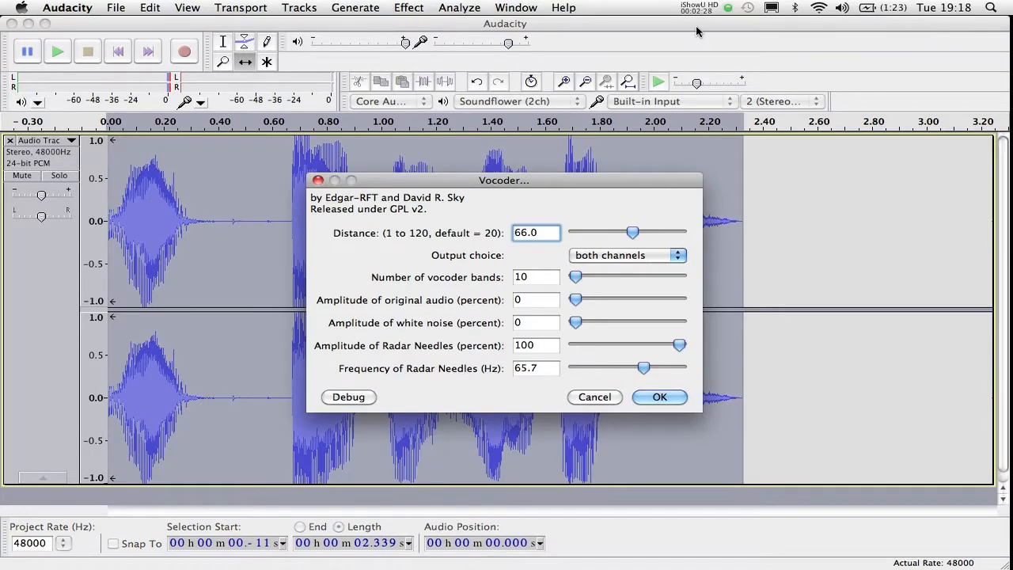
pyautogui.moveTo(568, 271)
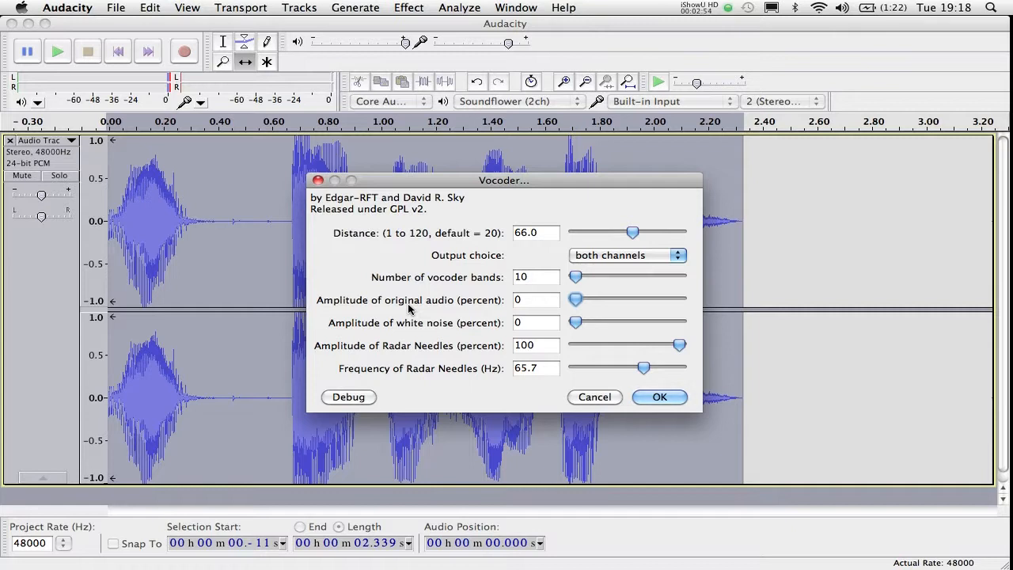
pyautogui.moveTo(579, 299)
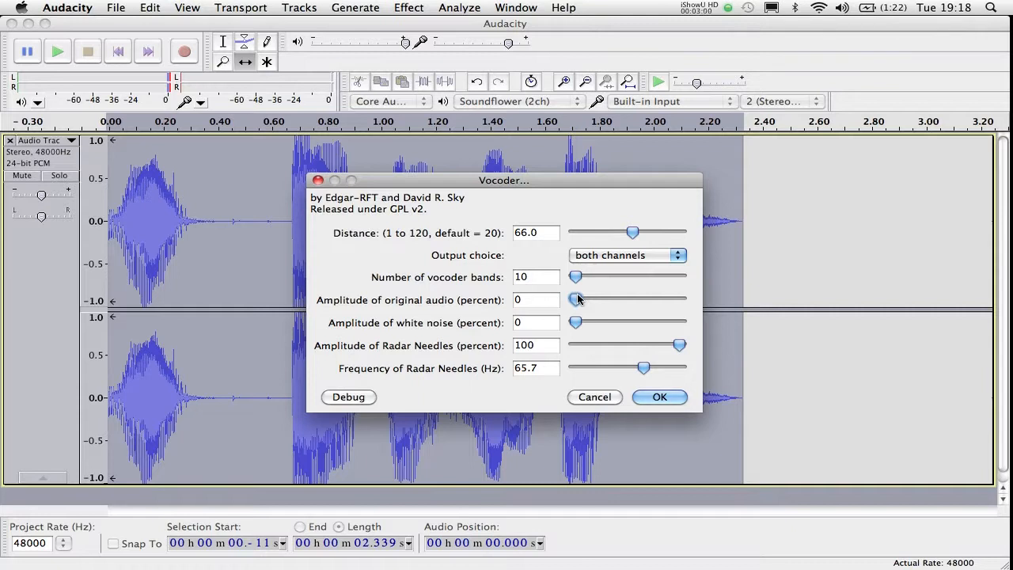
pyautogui.moveTo(579, 323)
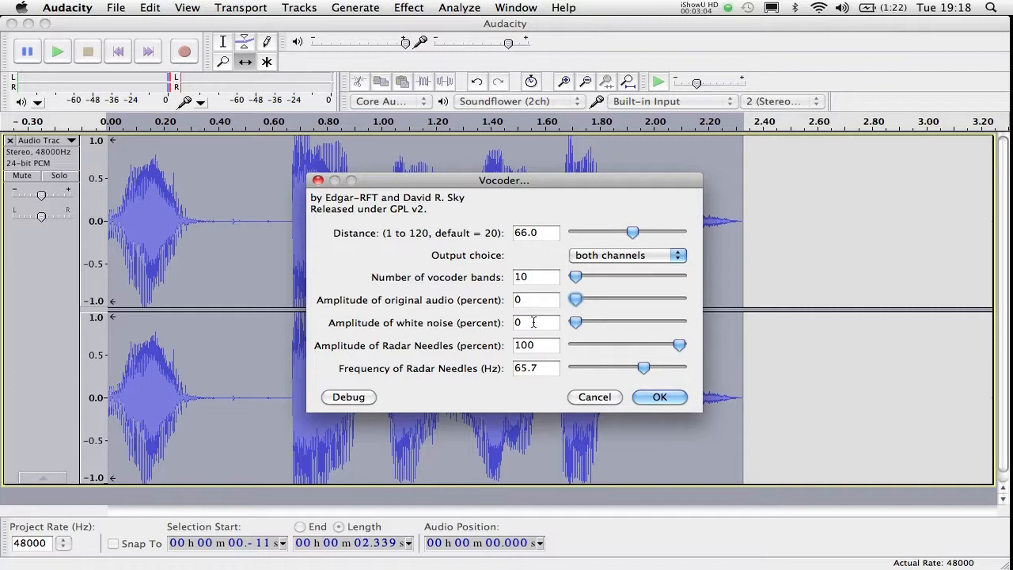
pyautogui.moveTo(544, 349)
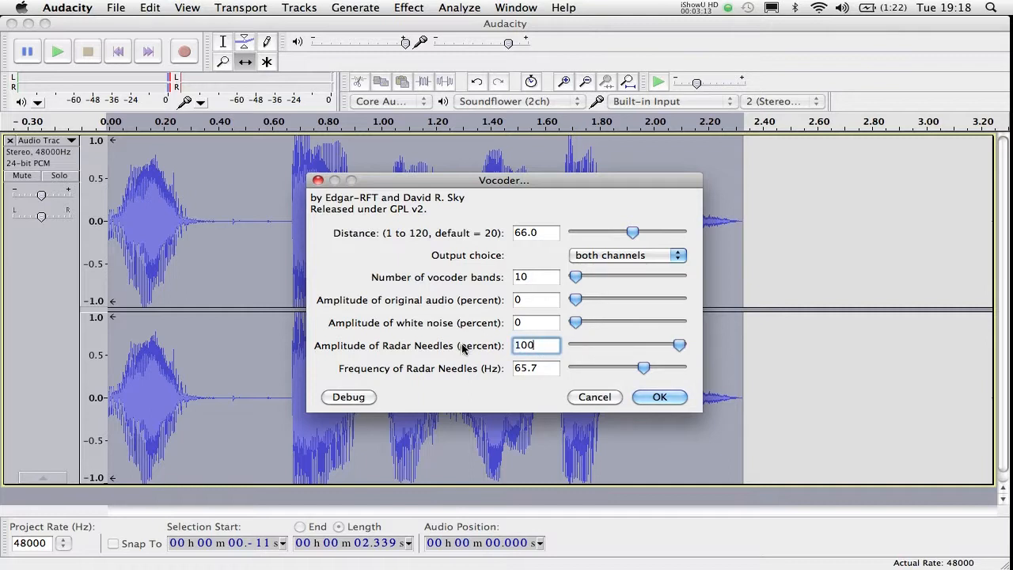
pyautogui.moveTo(602, 383)
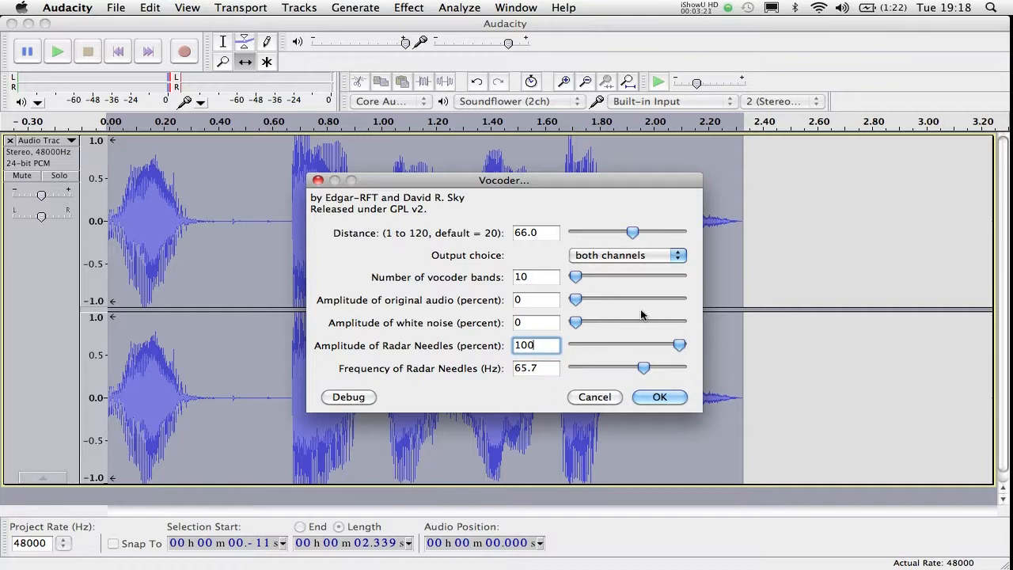
pyautogui.moveTo(655, 382)
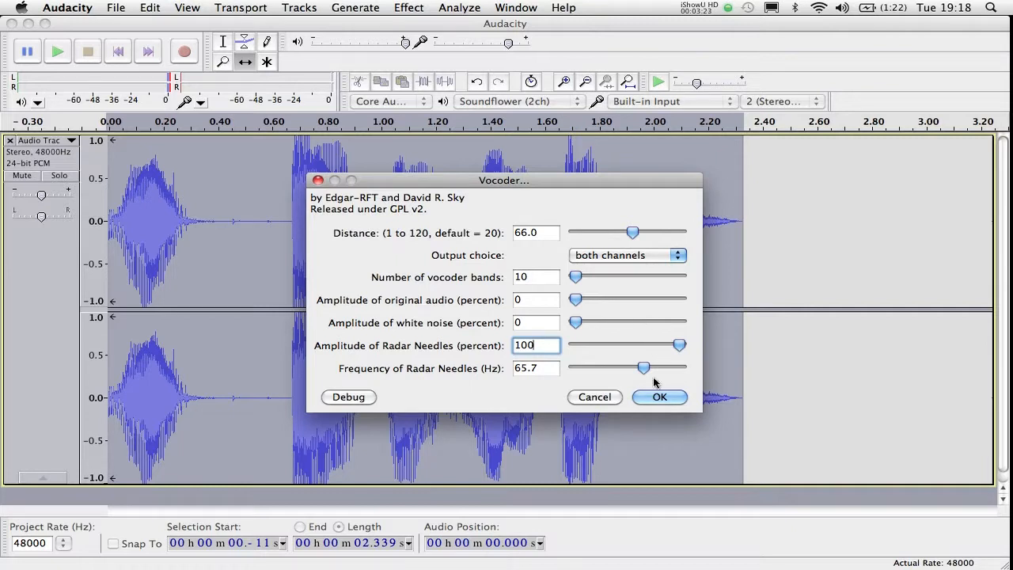
# Confirm the Vocoder with distance 66, 10 bands and radar needles at 100
pyautogui.click(658, 397)
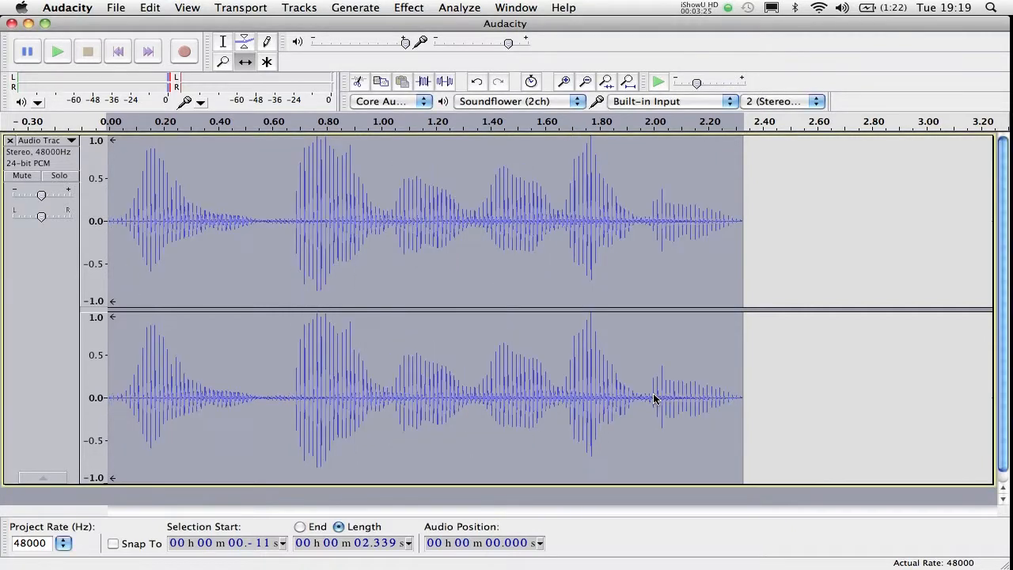
# Preview the vocoded phrase, undo the Vocoder, and stop playback
pyautogui.click(57, 50)
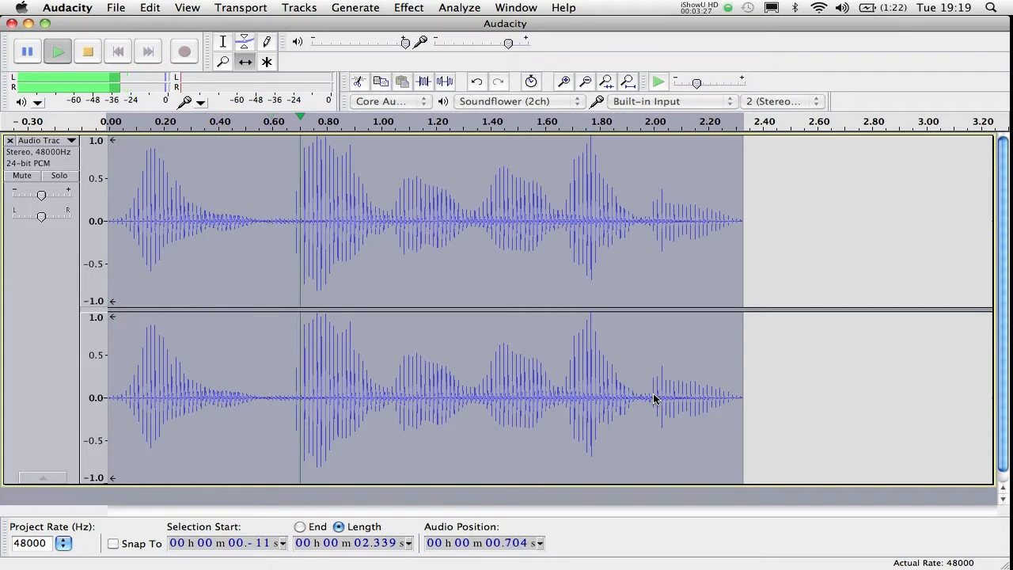
pyautogui.click(87, 50)
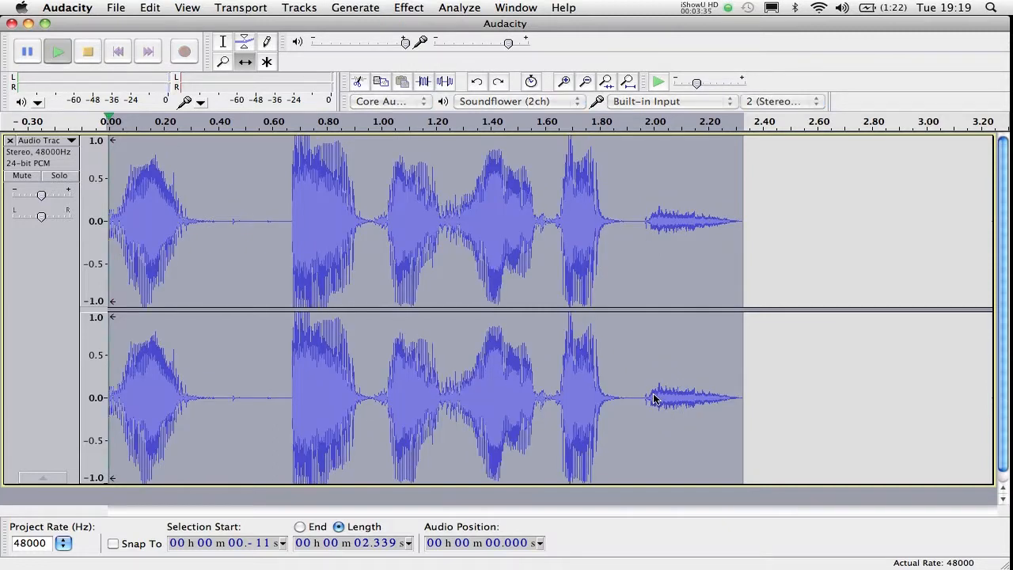
pyautogui.click(57, 51)
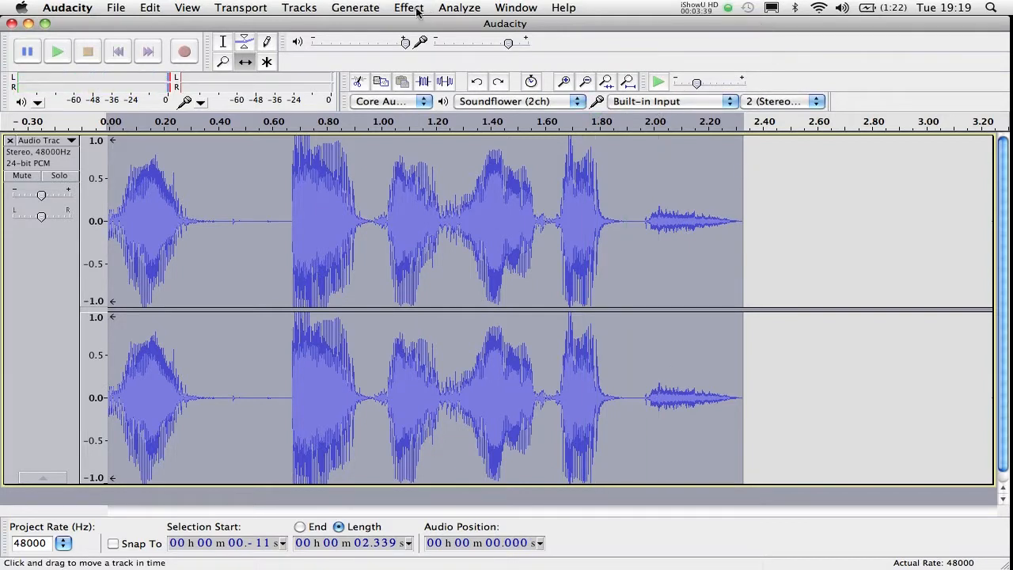
# Re-apply the Vocoder with distance lowered to 1, then play and stop the result
pyautogui.click(409, 7)
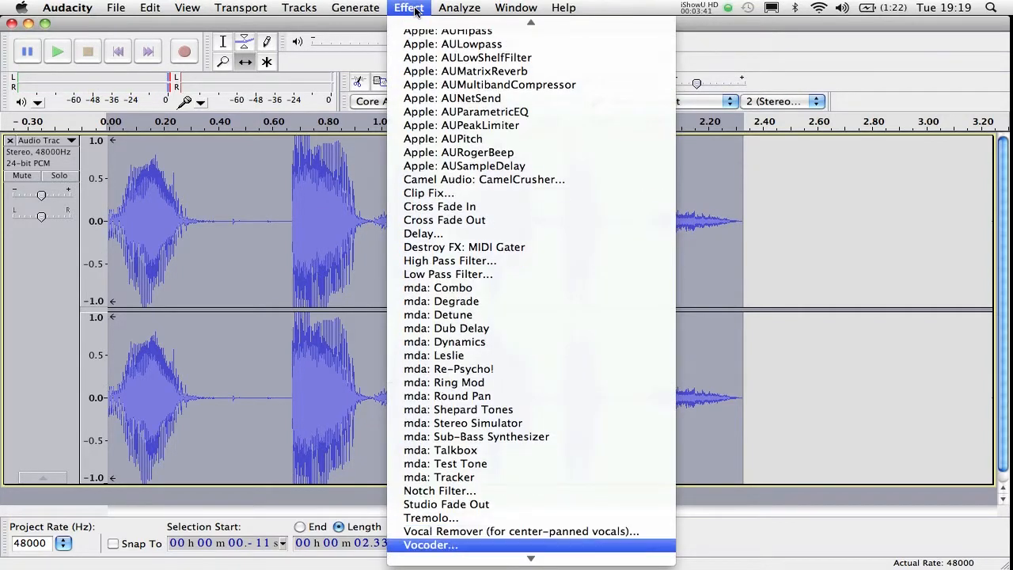
pyautogui.click(431, 545)
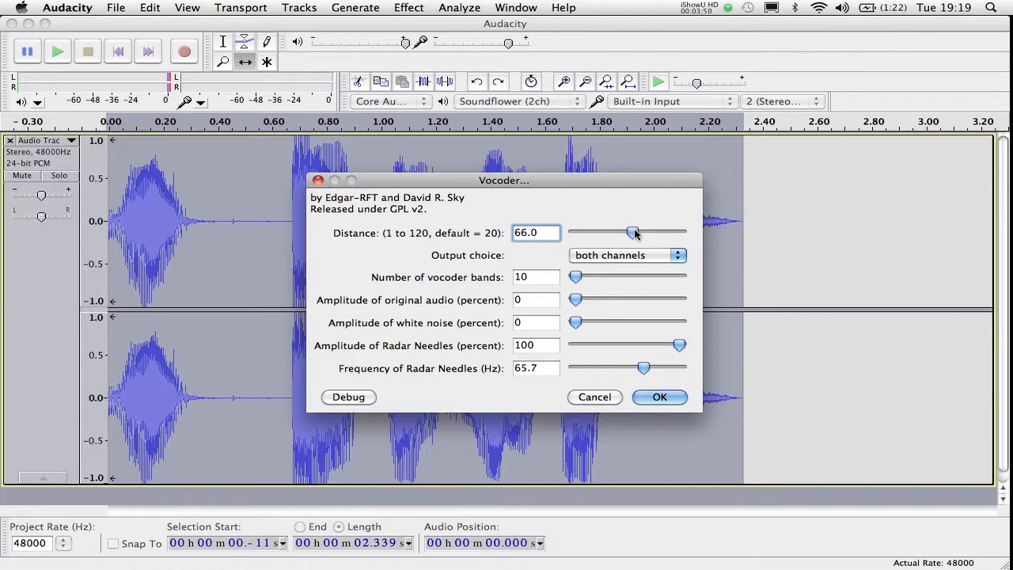
pyautogui.moveTo(633, 232); pyautogui.dragTo(576, 232)
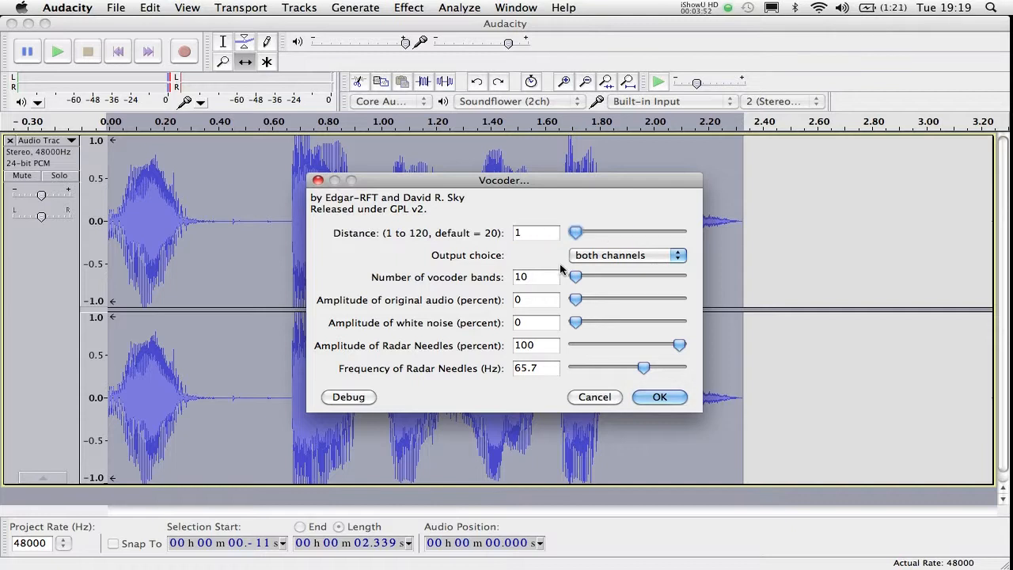
pyautogui.click(660, 397)
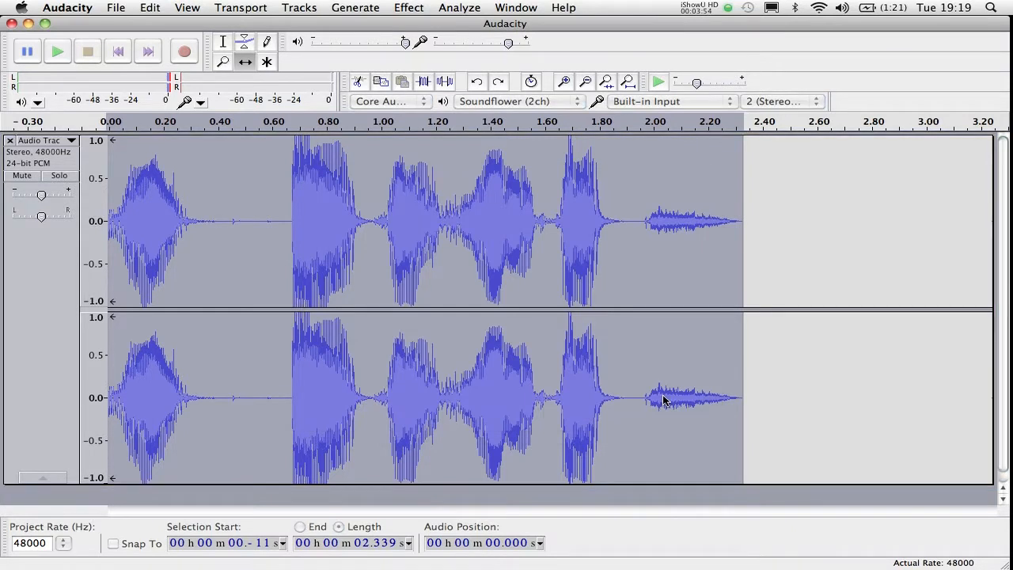
pyautogui.click(57, 51)
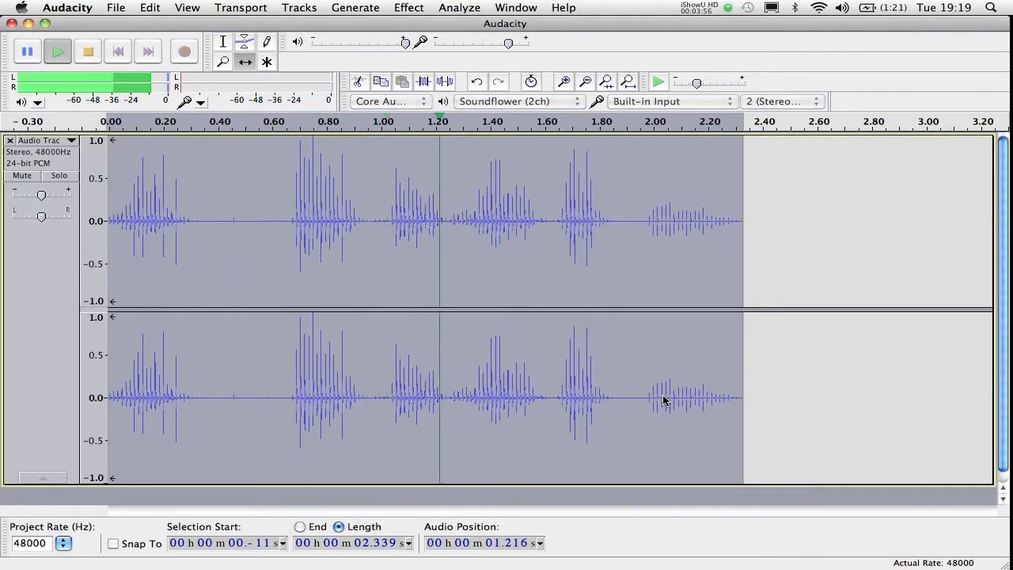
pyautogui.click(88, 50)
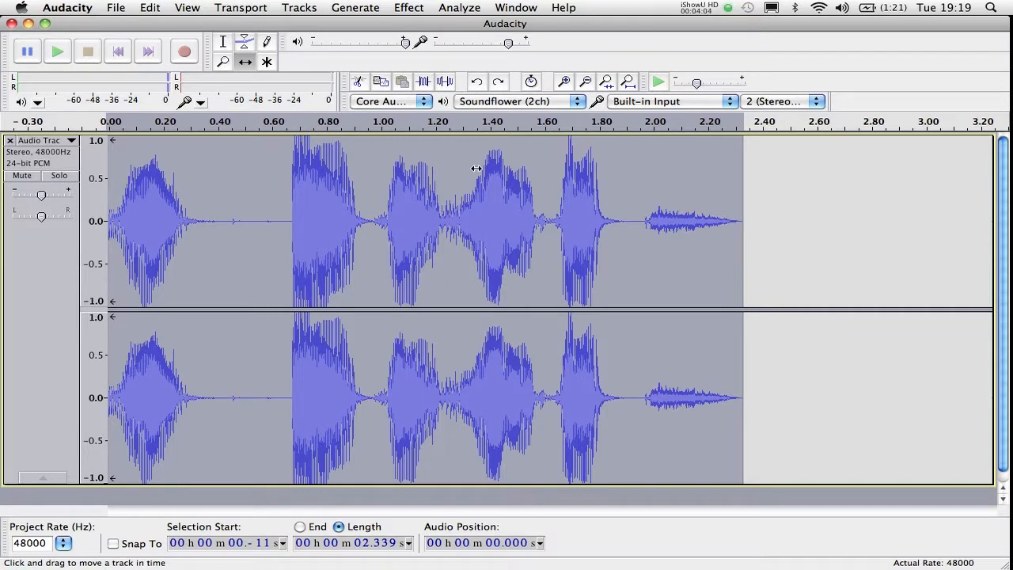
pyautogui.moveTo(291, 190)
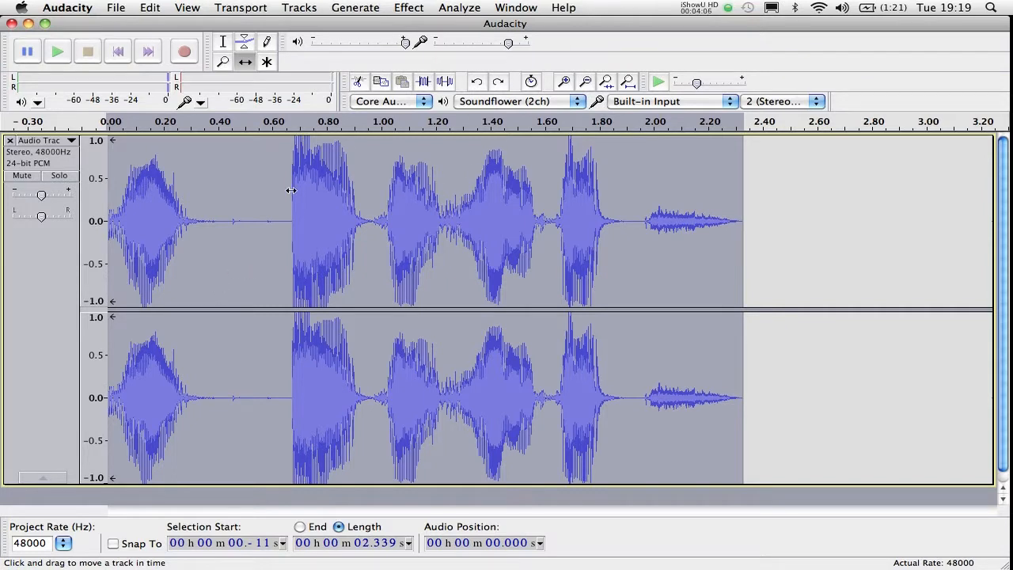
# Run the Vocoder again with the distance dragged up to 116 and confirm
pyautogui.click(408, 7)
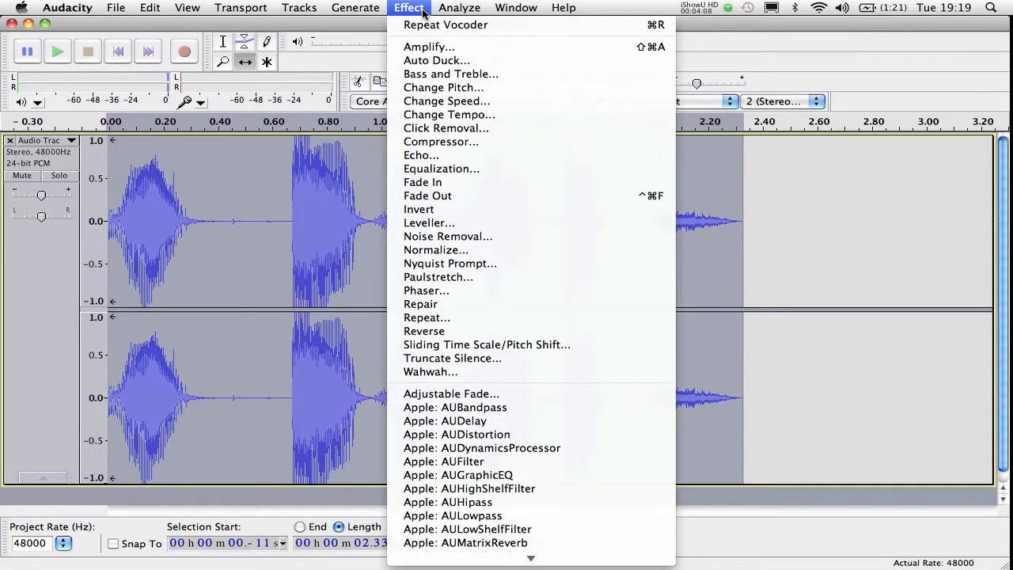
pyautogui.click(445, 24)
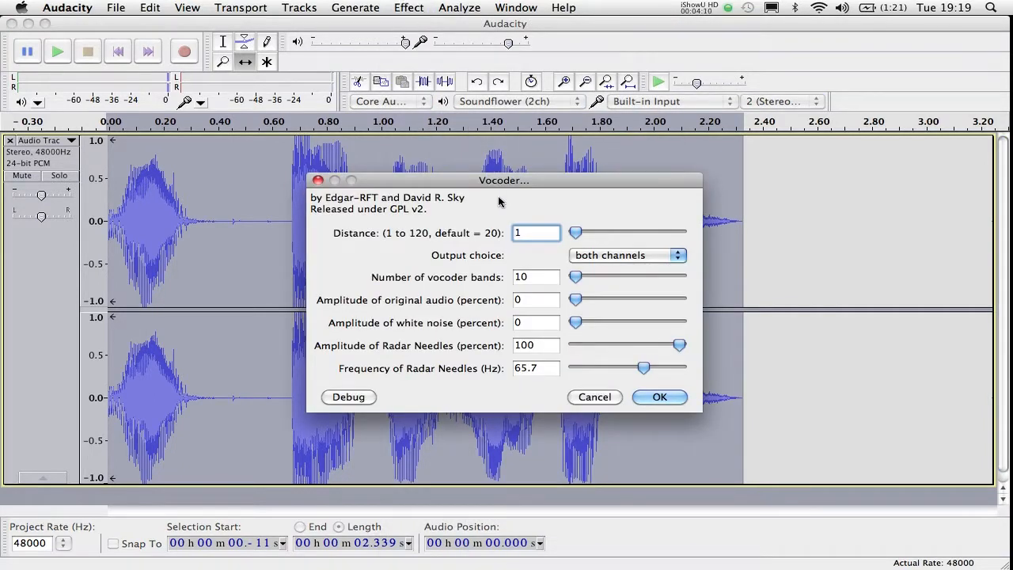
pyautogui.moveTo(576, 232); pyautogui.dragTo(677, 232)
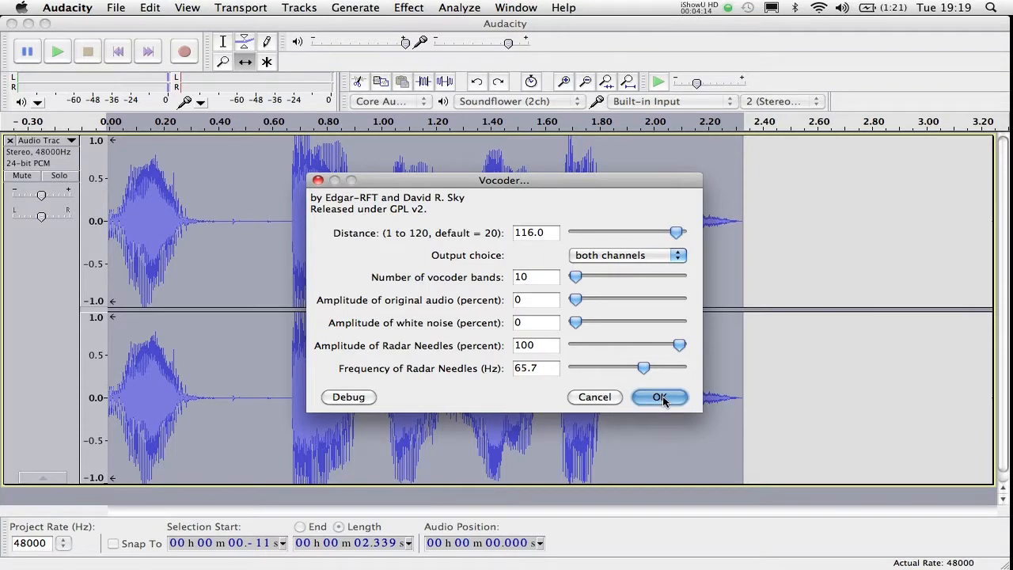
pyautogui.click(660, 397)
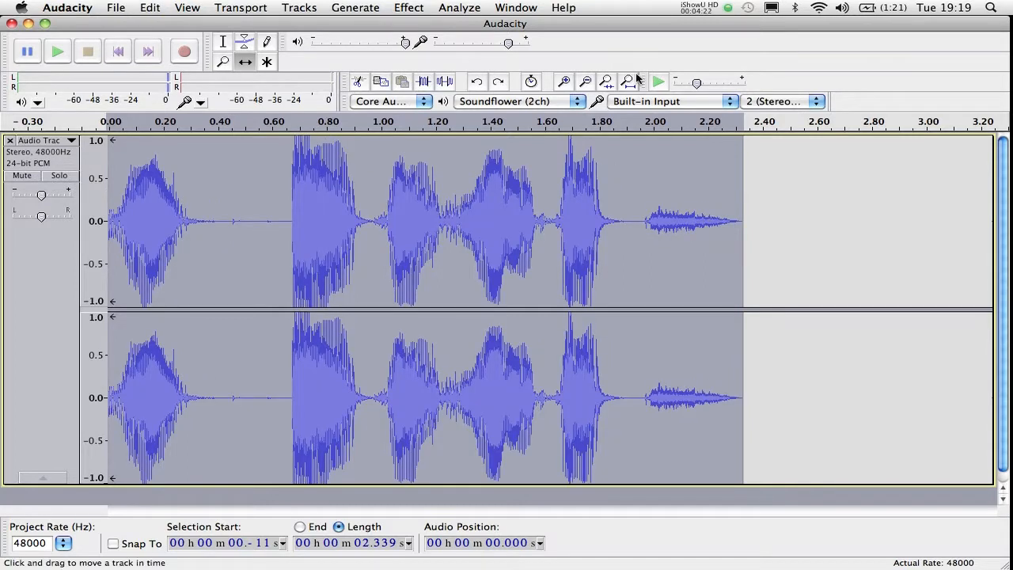
pyautogui.click(409, 7)
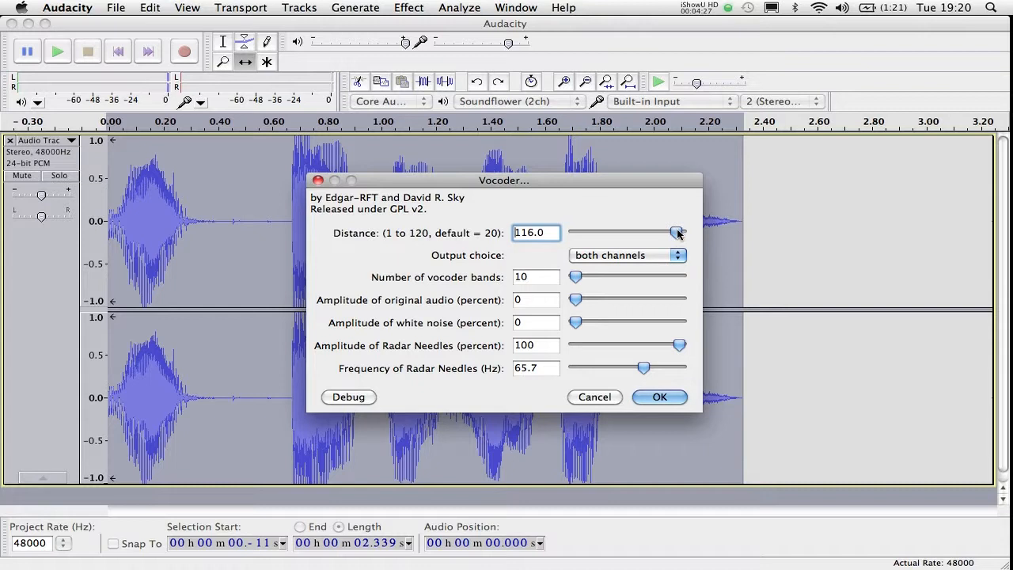
pyautogui.moveTo(679, 232); pyautogui.dragTo(641, 232)
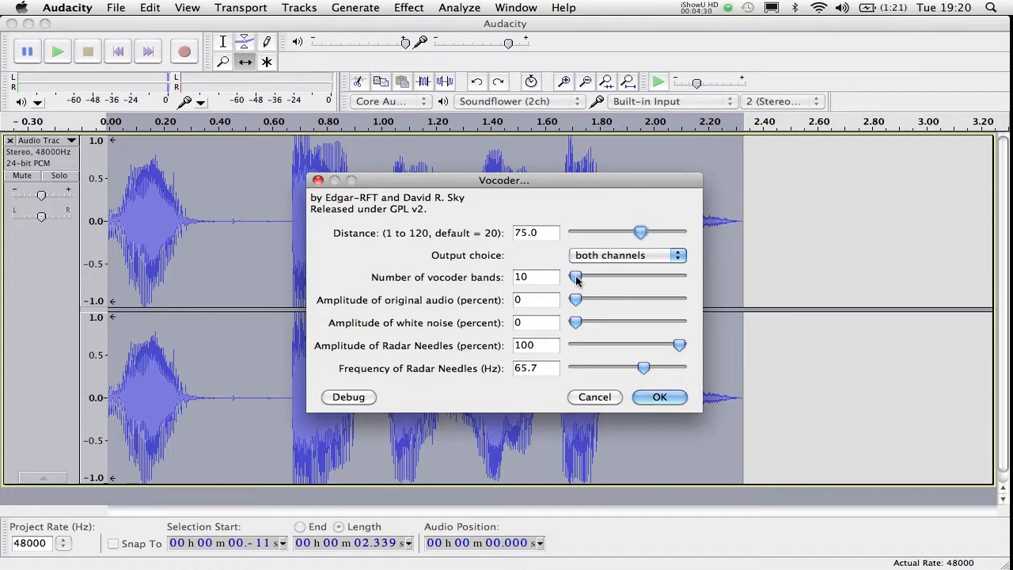
pyautogui.moveTo(424, 285)
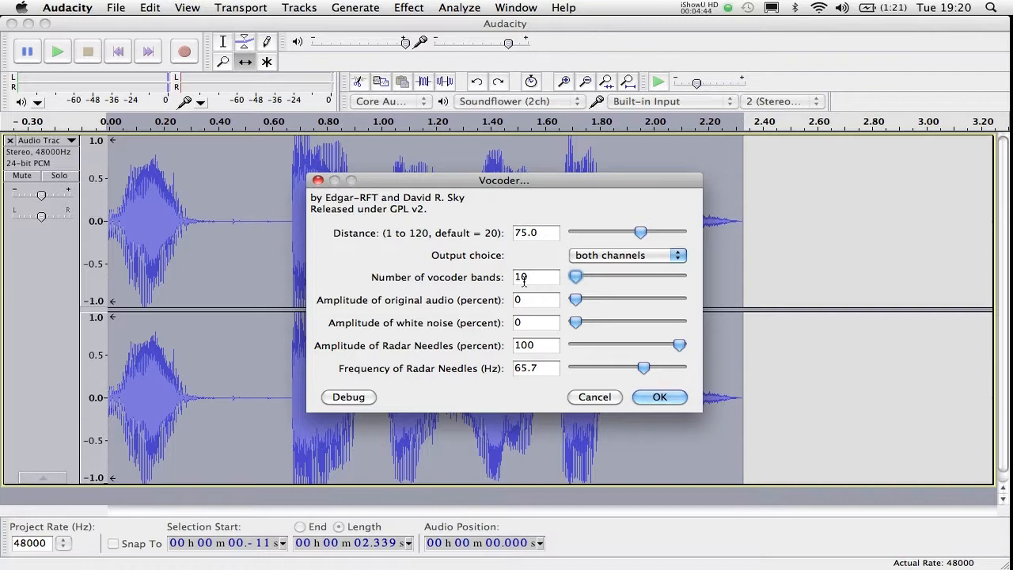
pyautogui.moveTo(576, 276); pyautogui.dragTo(623, 275)
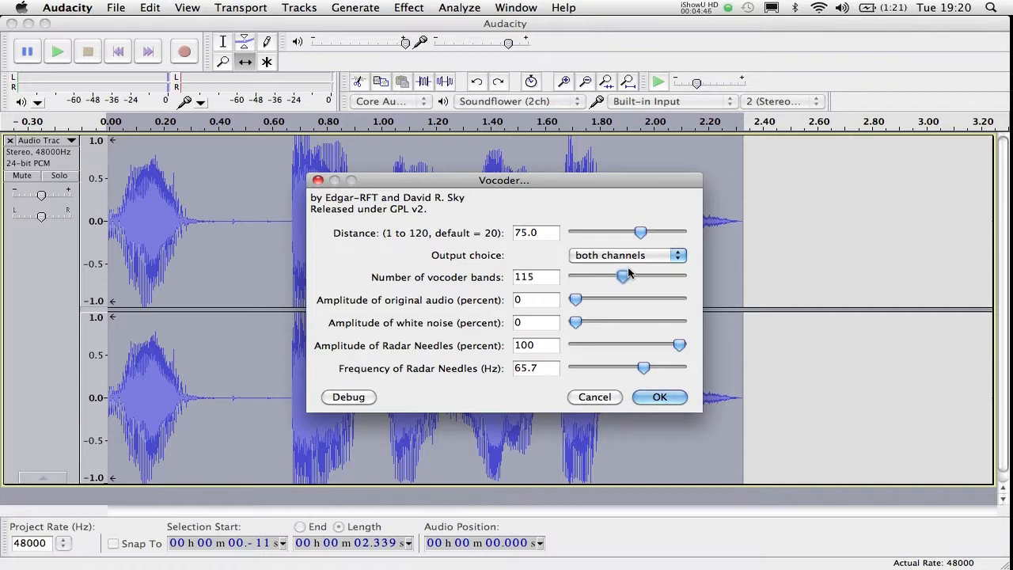
pyautogui.moveTo(625, 275); pyautogui.dragTo(677, 275)
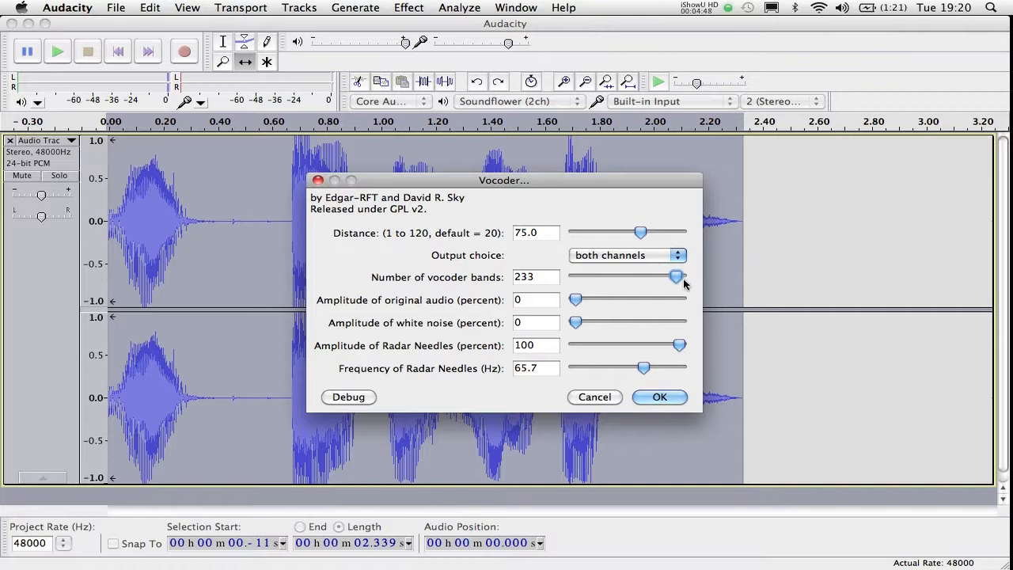
pyautogui.click(659, 397)
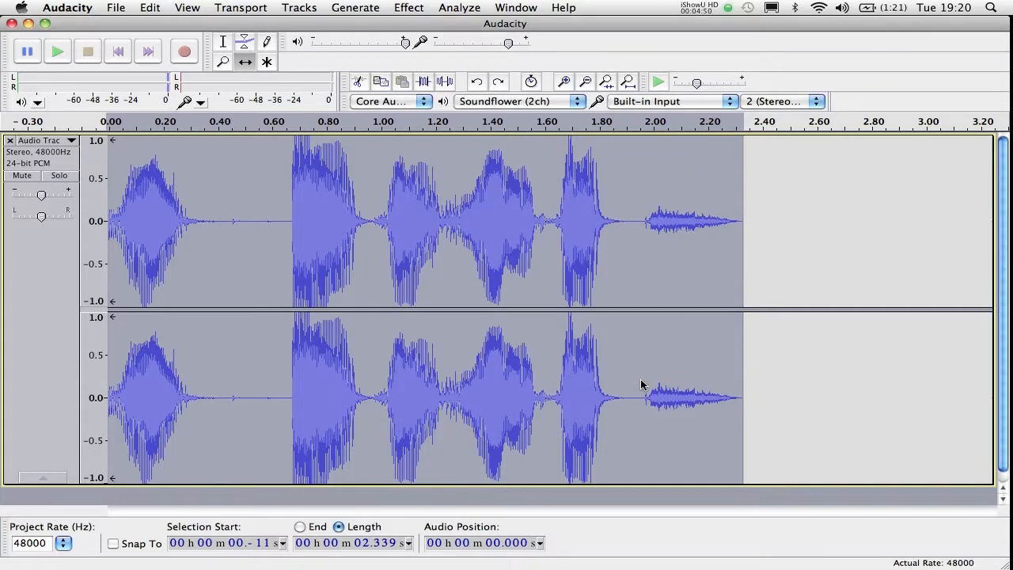
pyautogui.click(57, 50)
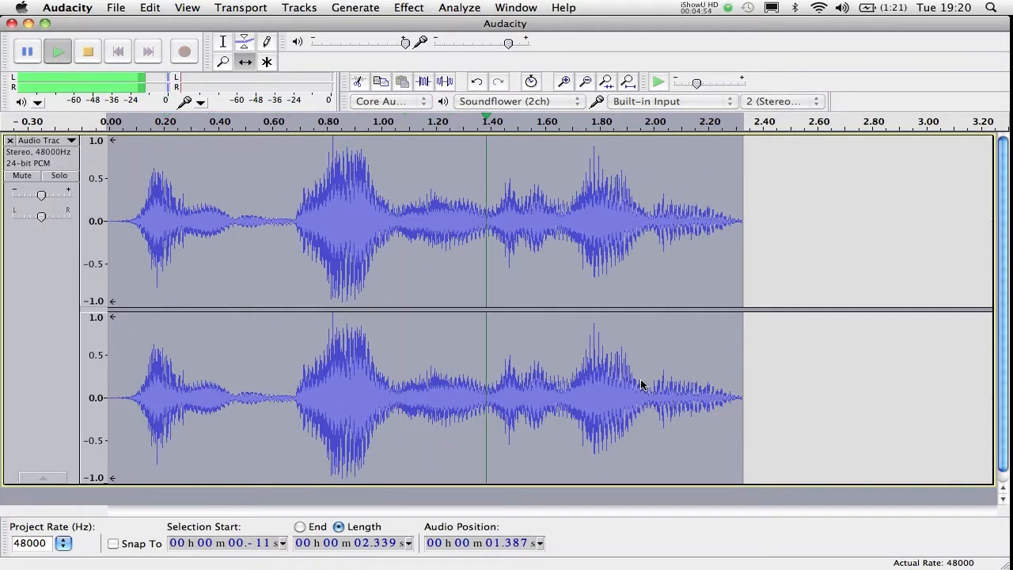
pyautogui.click(87, 50)
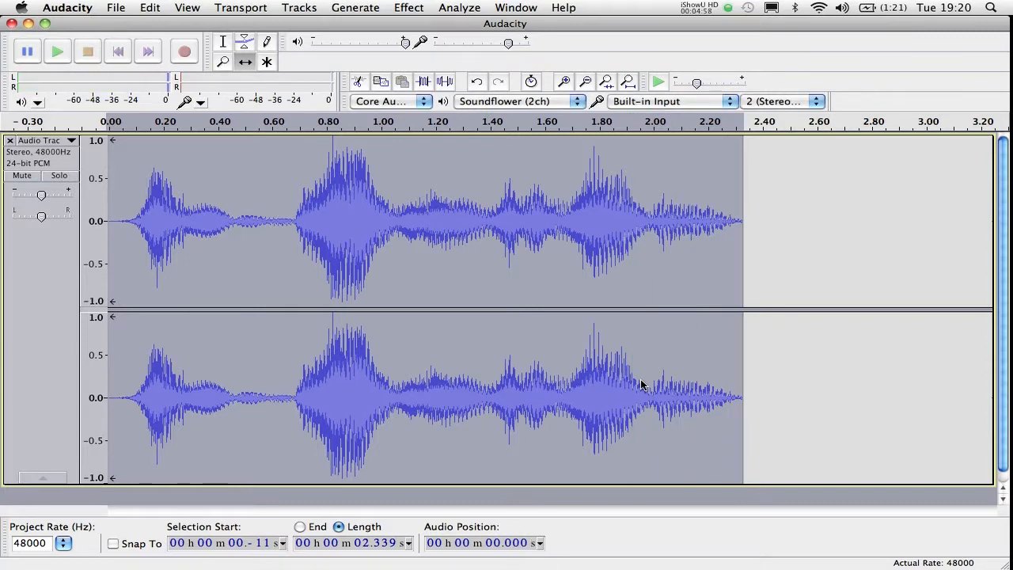
# Apply the Vocoder with 128 bands and 90.3 Hz radar needles, then play it
pyautogui.click(409, 7)
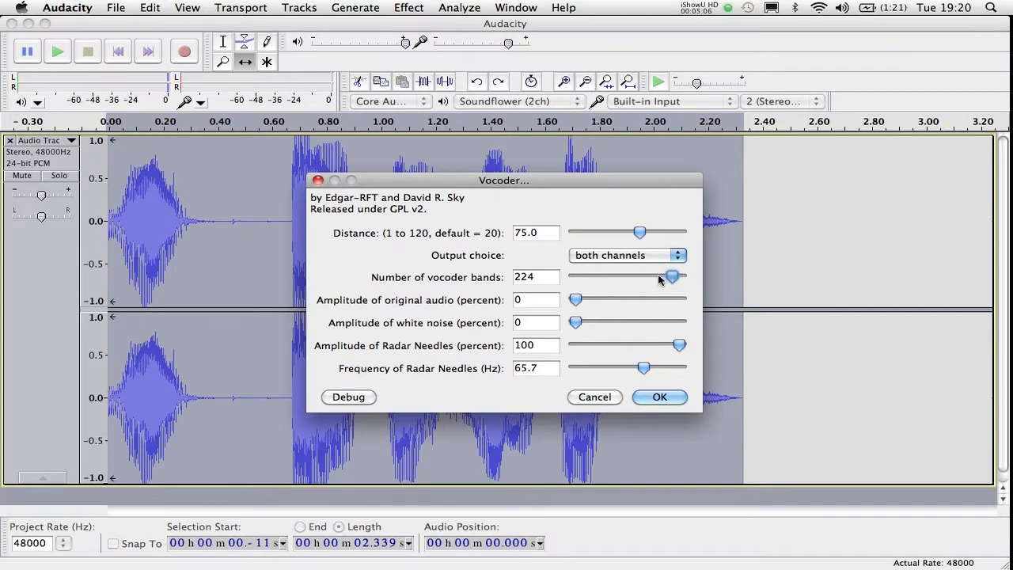
pyautogui.moveTo(672, 276); pyautogui.dragTo(625, 277)
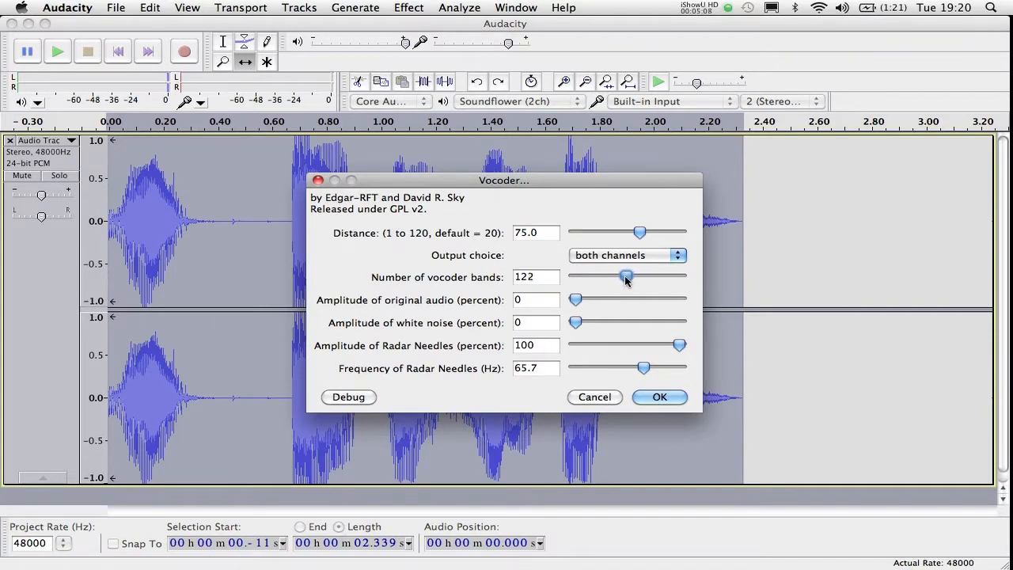
pyautogui.moveTo(625, 276); pyautogui.dragTo(629, 276)
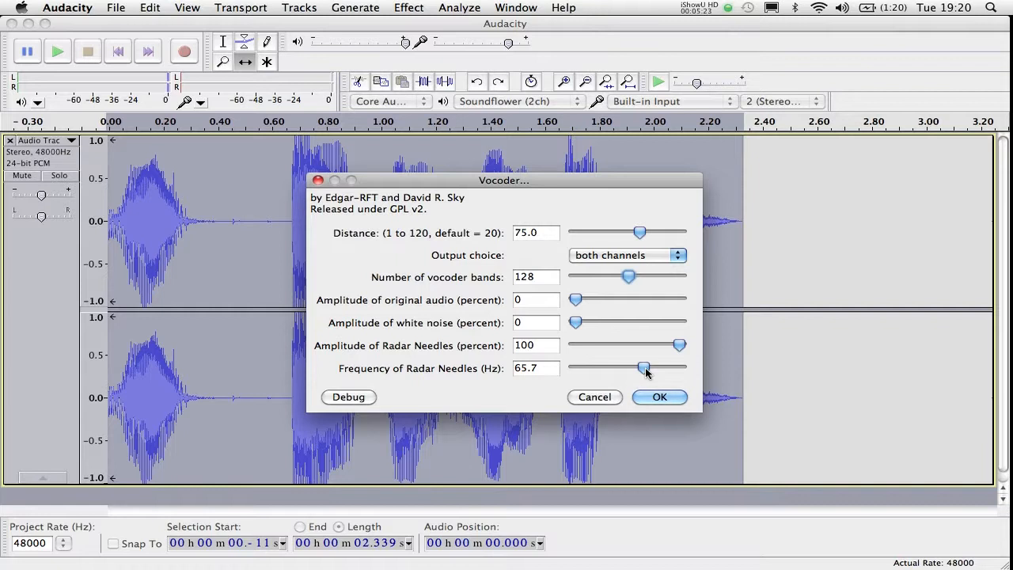
pyautogui.moveTo(645, 368); pyautogui.dragTo(657, 367)
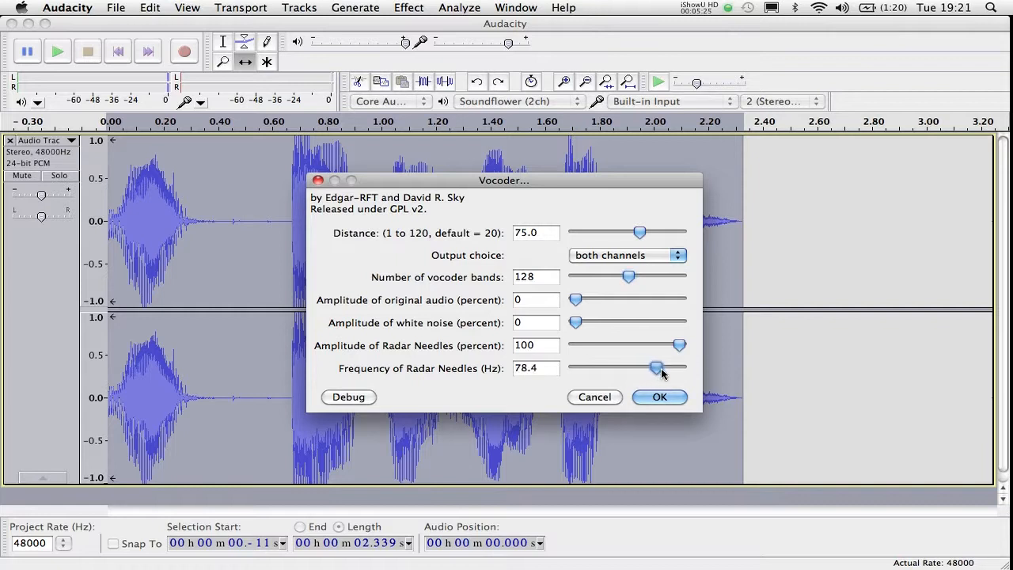
pyautogui.moveTo(656, 367); pyautogui.dragTo(670, 367)
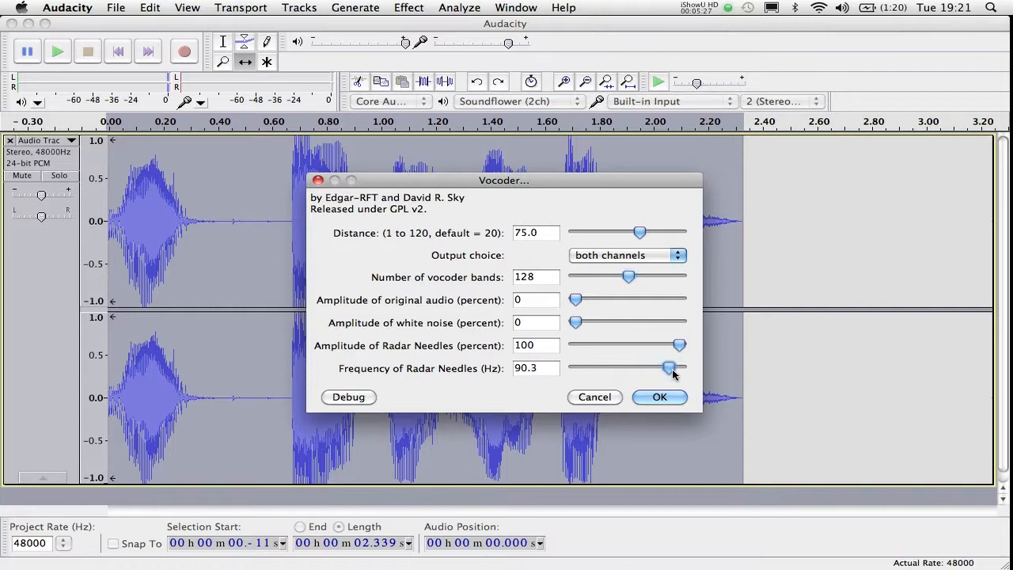
pyautogui.click(659, 397)
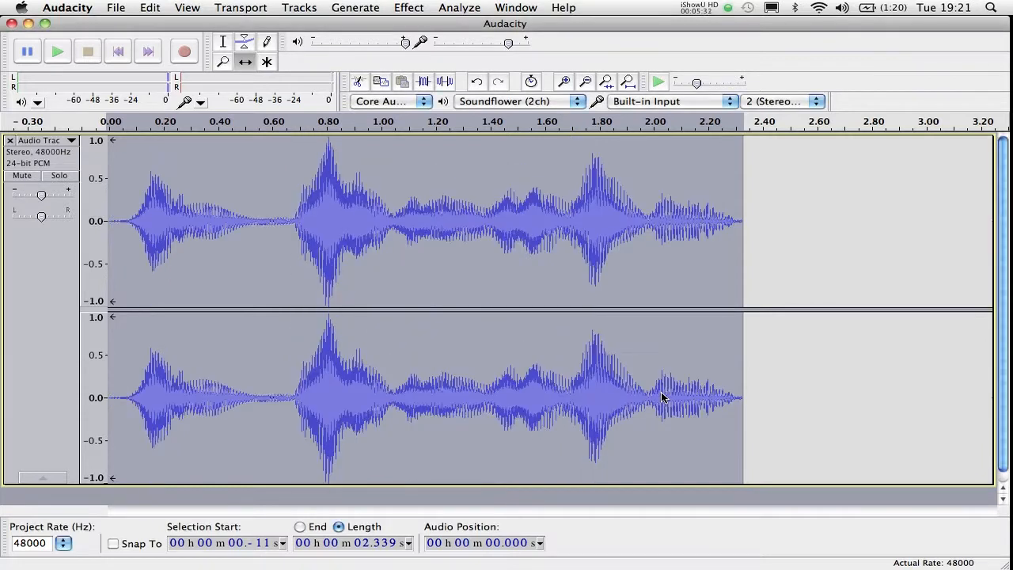
pyautogui.click(57, 51)
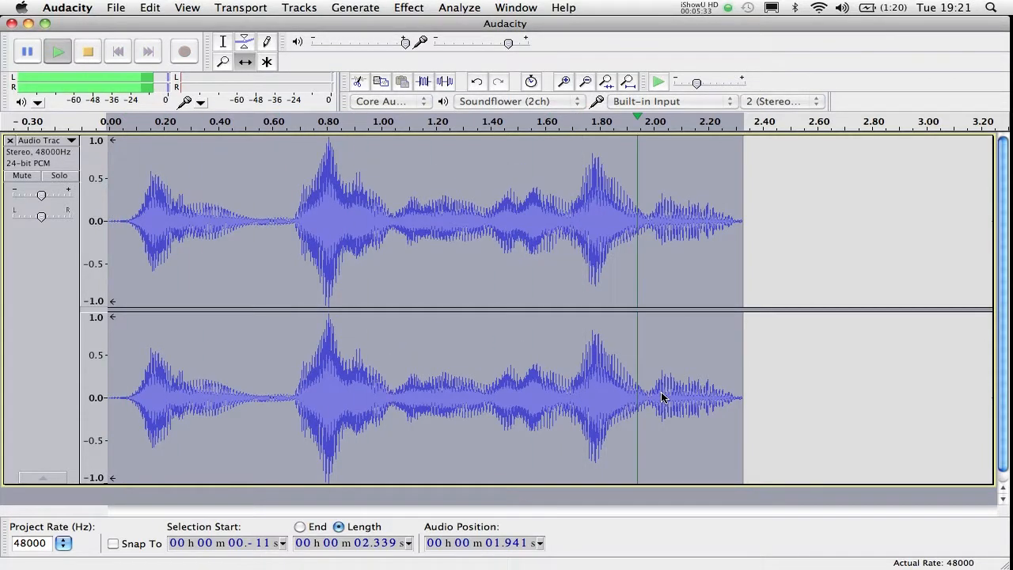
# Stop playback, apply the Vocoder with radar needles at 20.3 Hz, and stop again
pyautogui.click(87, 50)
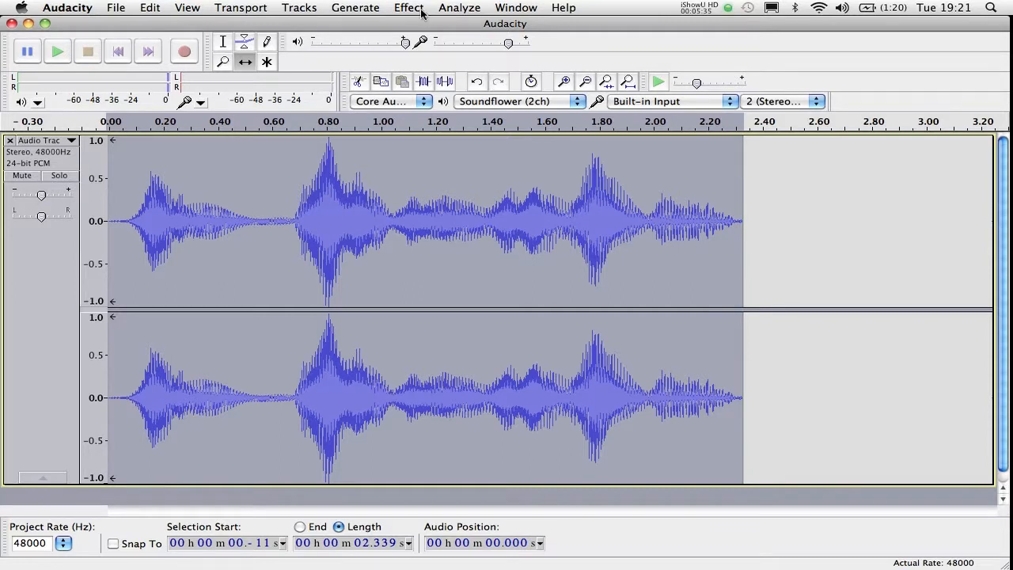
pyautogui.click(408, 7)
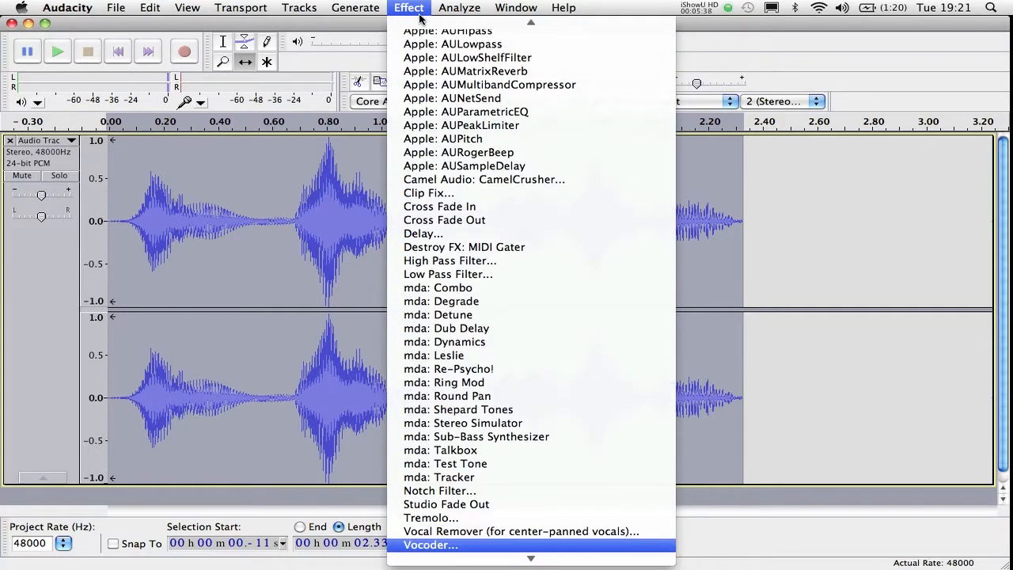
pyautogui.click(431, 545)
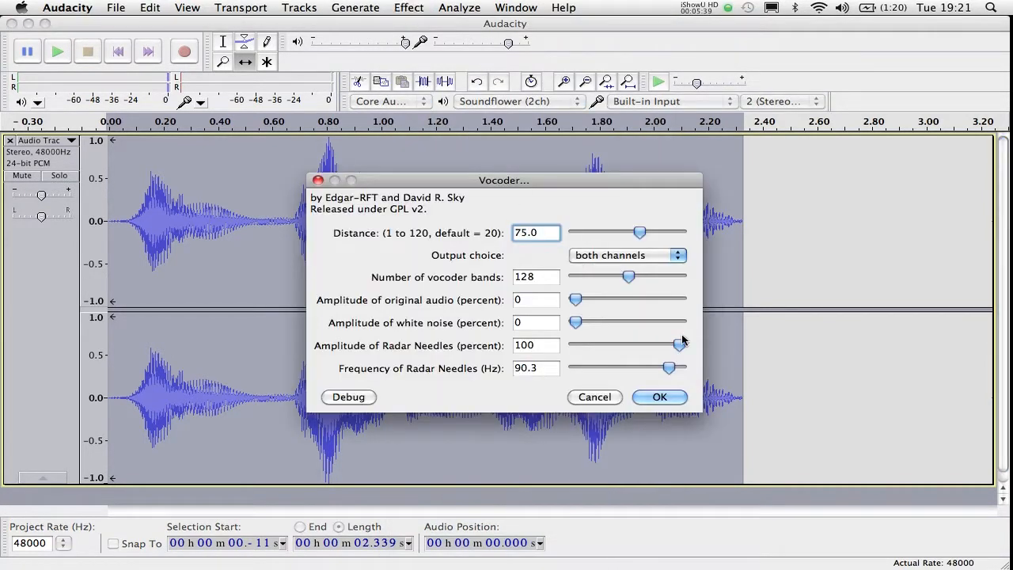
pyautogui.moveTo(671, 366); pyautogui.dragTo(610, 366)
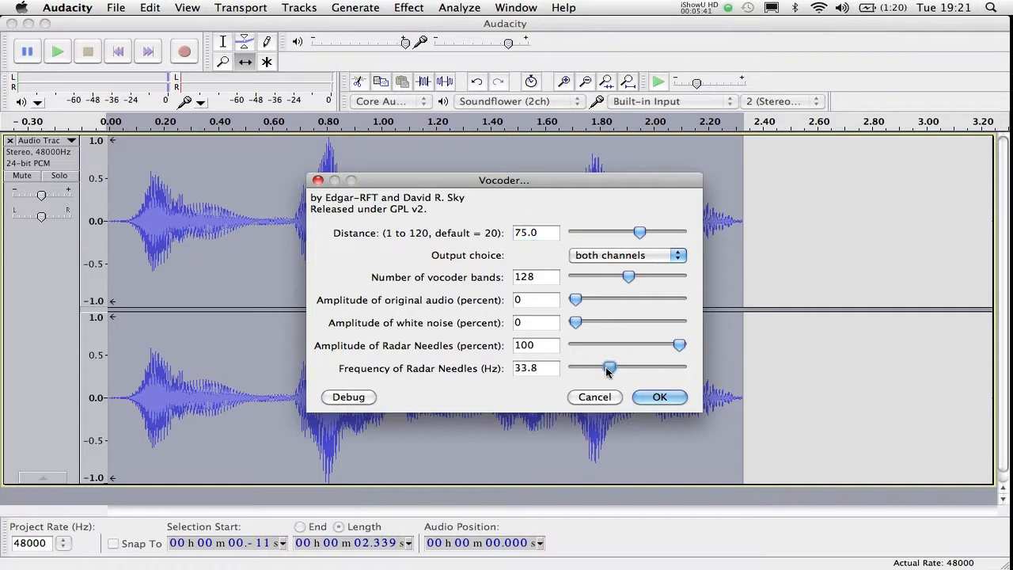
pyautogui.moveTo(610, 367); pyautogui.dragTo(596, 366)
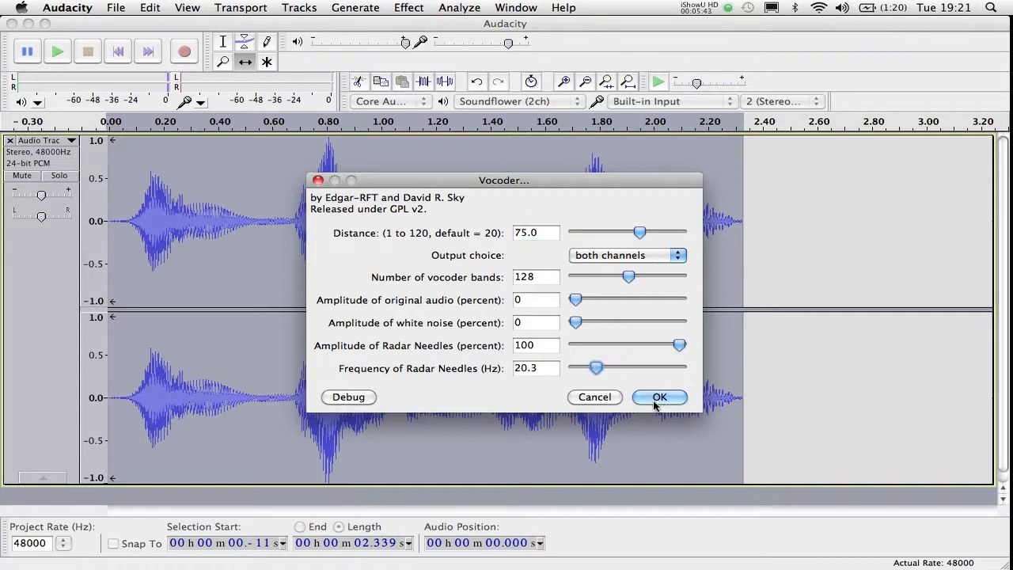
pyautogui.click(659, 397)
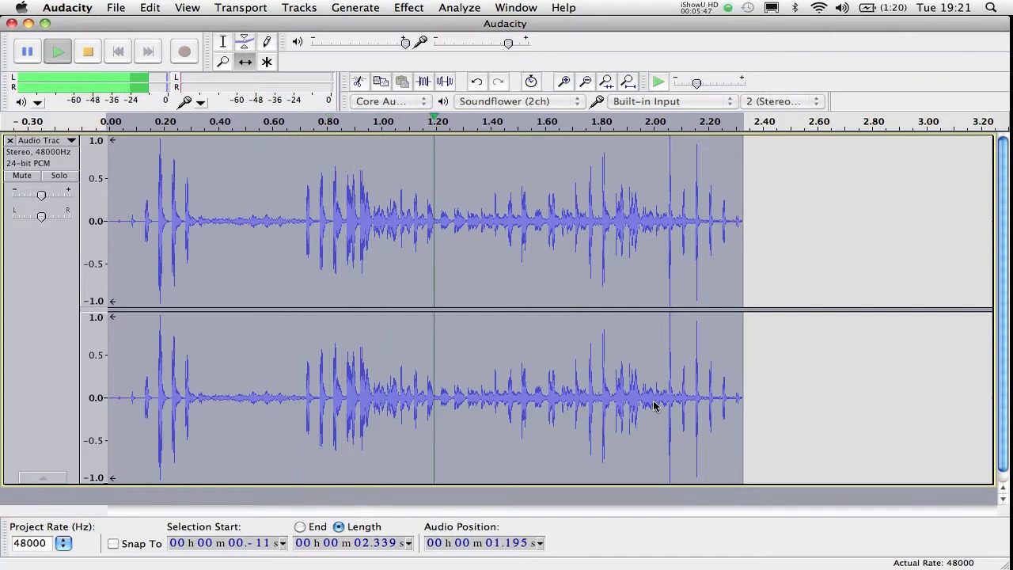
pyautogui.click(87, 51)
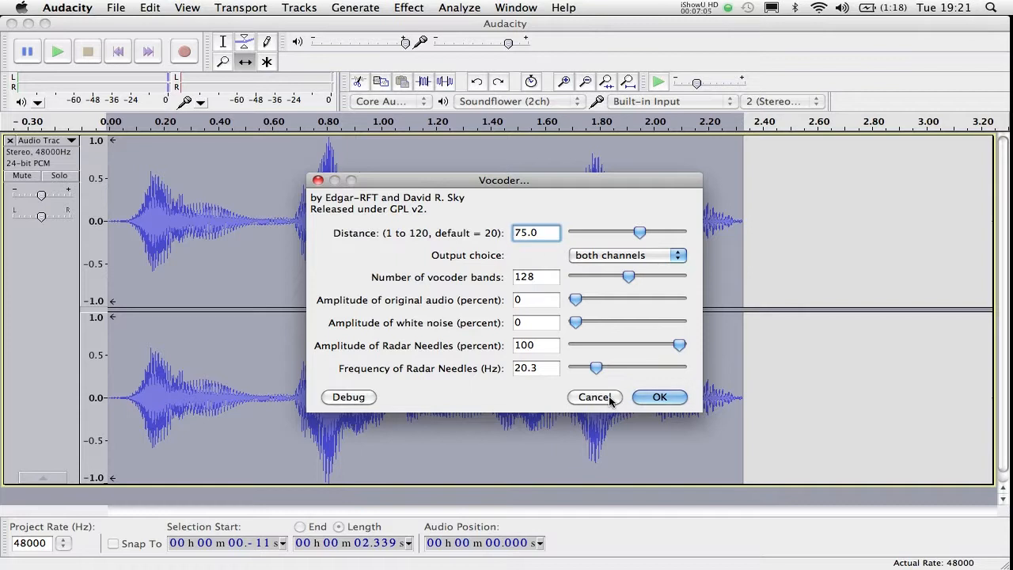
pyautogui.moveTo(580, 327)
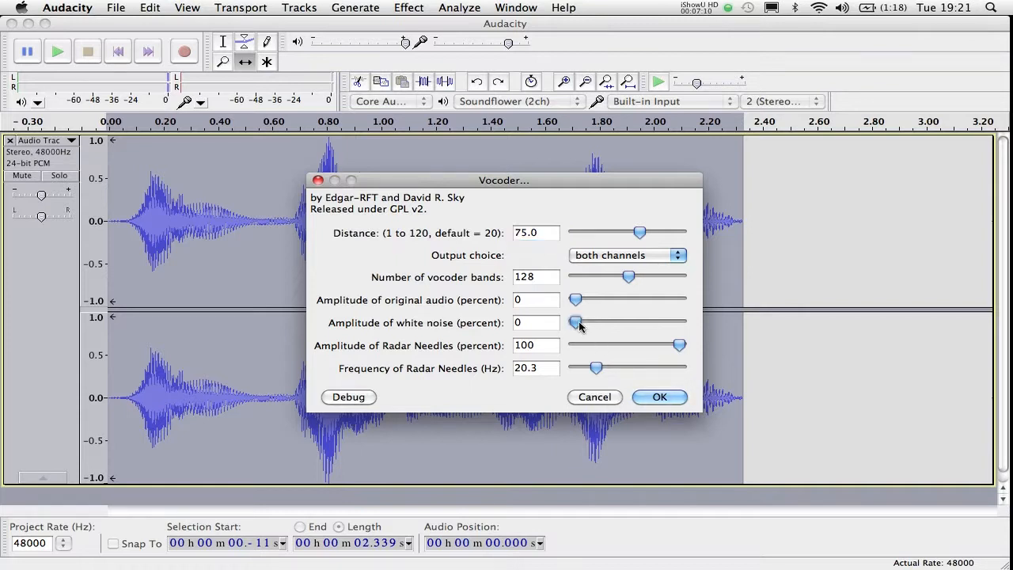
# Apply the Vocoder with white noise amplitude at 97, then play and stop it
pyautogui.moveTo(576, 322); pyautogui.dragTo(675, 323)
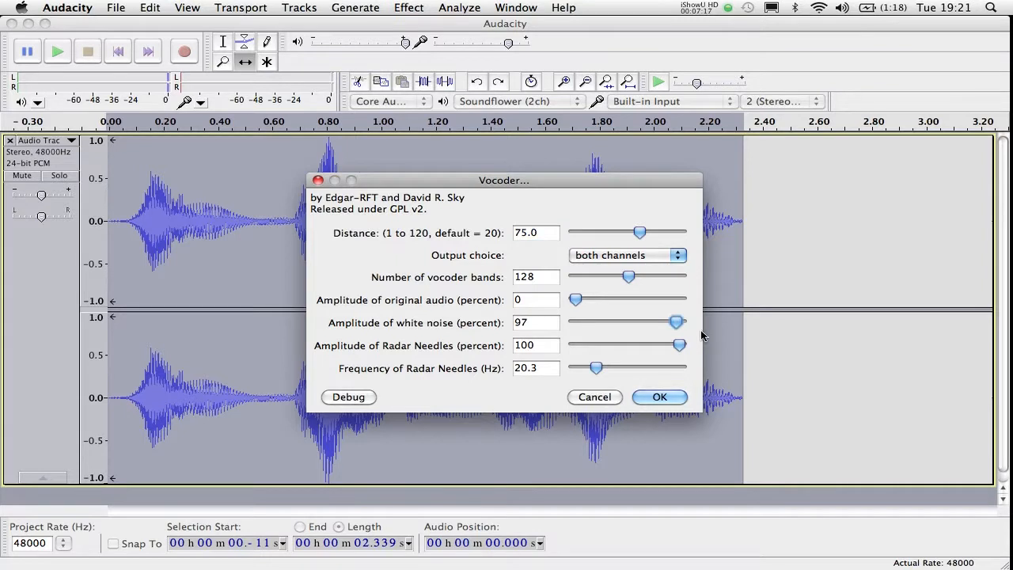
pyautogui.moveTo(659, 397)
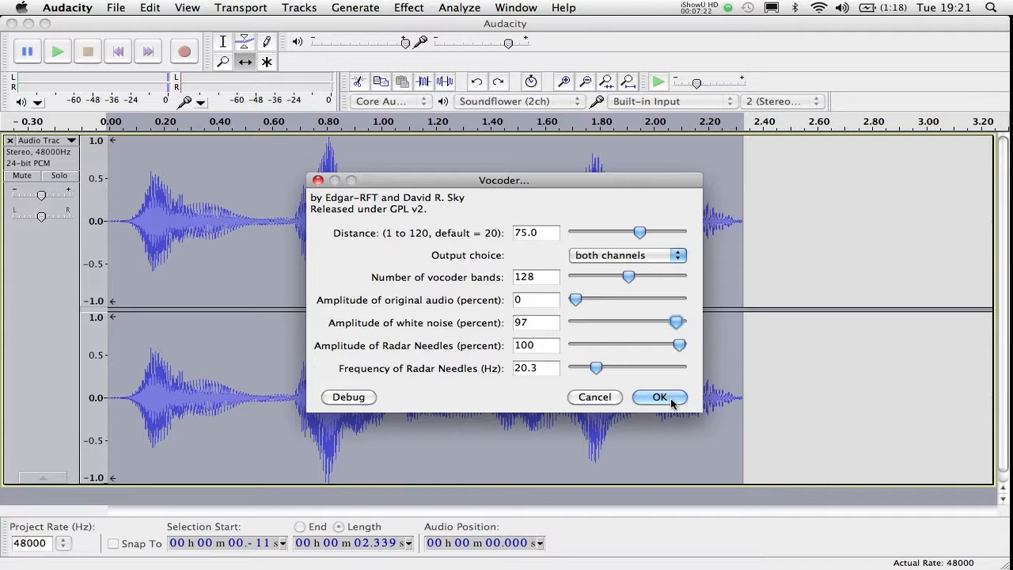
pyautogui.click(659, 397)
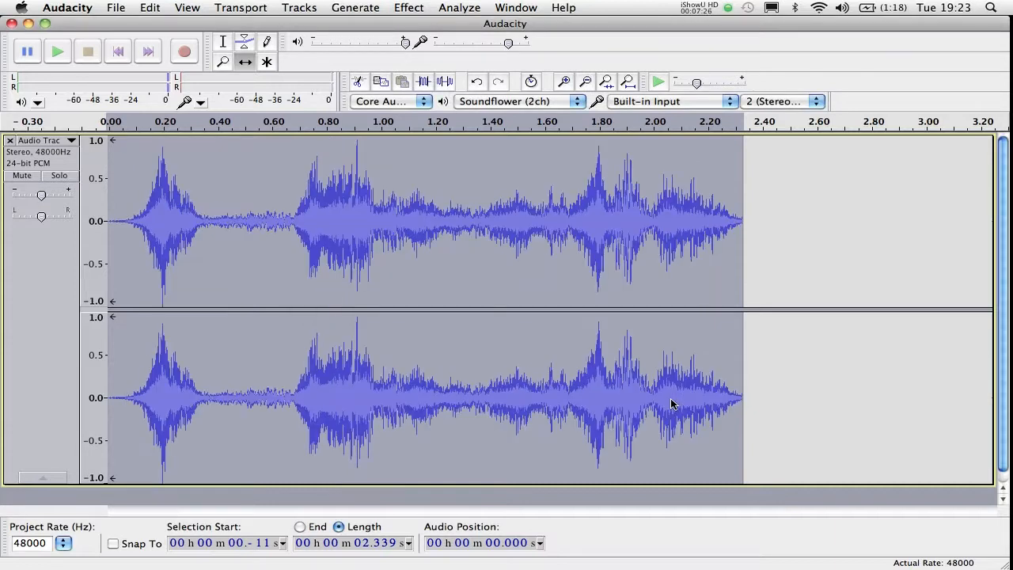
pyautogui.click(57, 51)
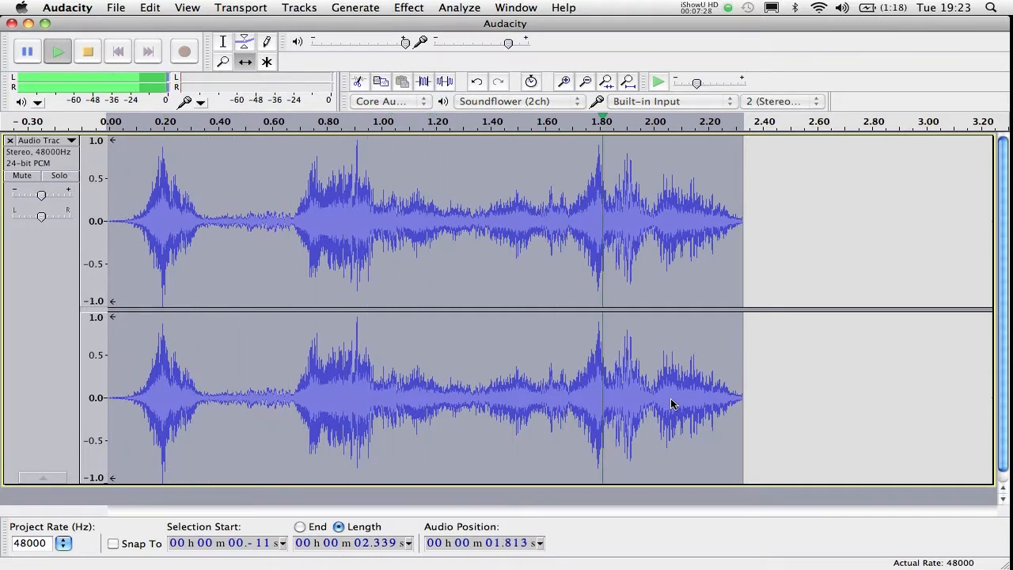
pyautogui.click(88, 50)
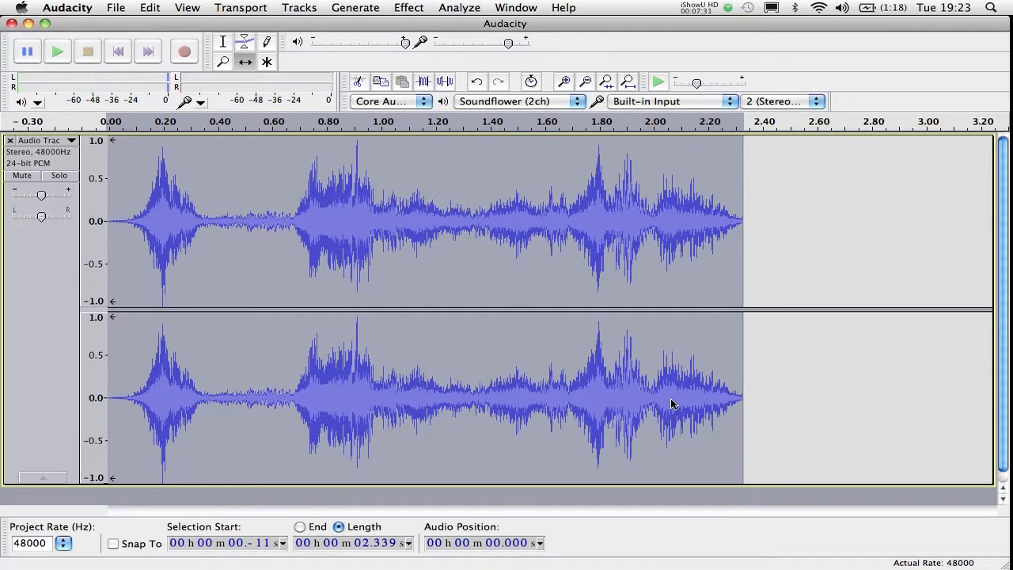